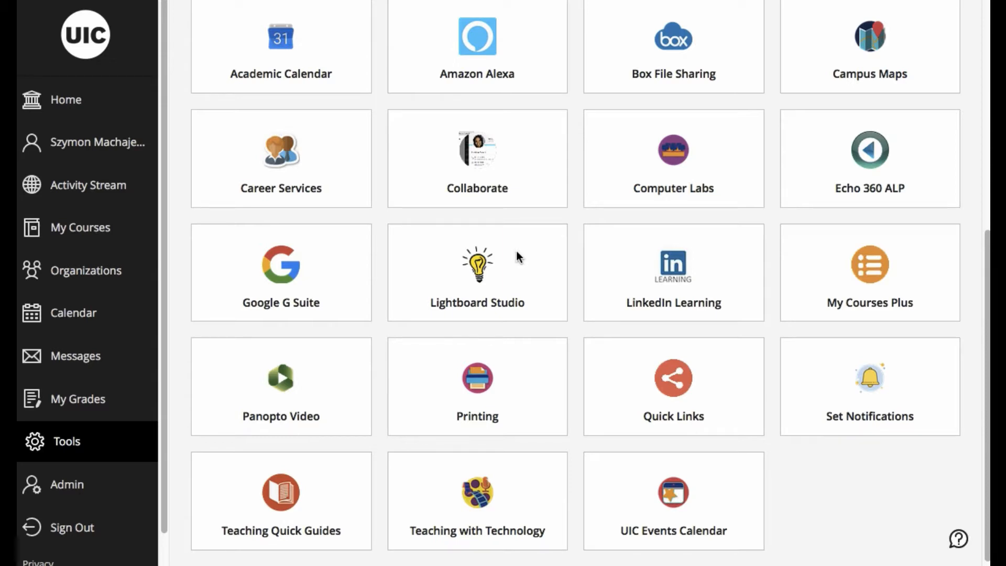
{"action": "mouse_move", "coordinate": [276, 101]}
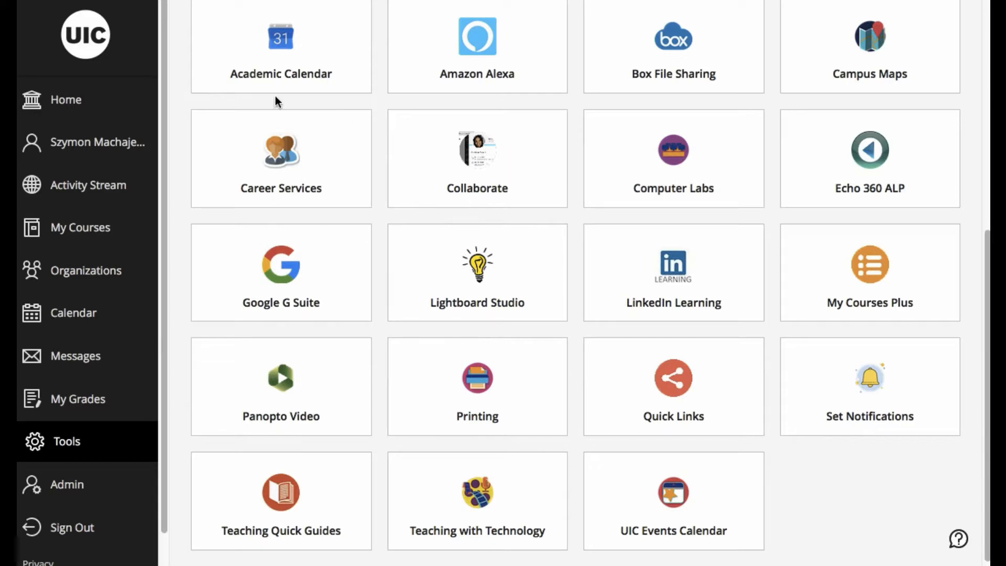
{"action": "mouse_move", "coordinate": [73, 453]}
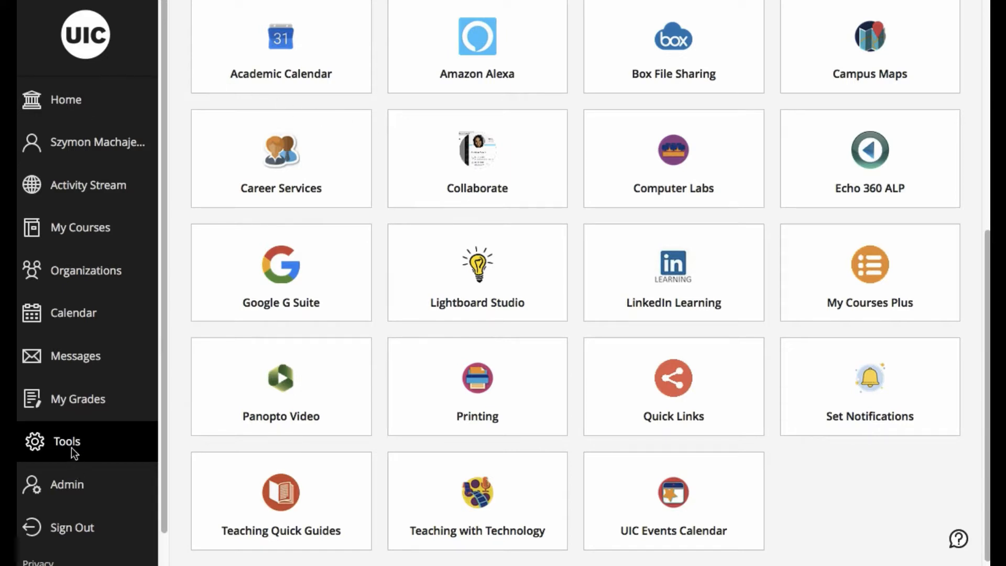
{"action": "mouse_move", "coordinate": [381, 335]}
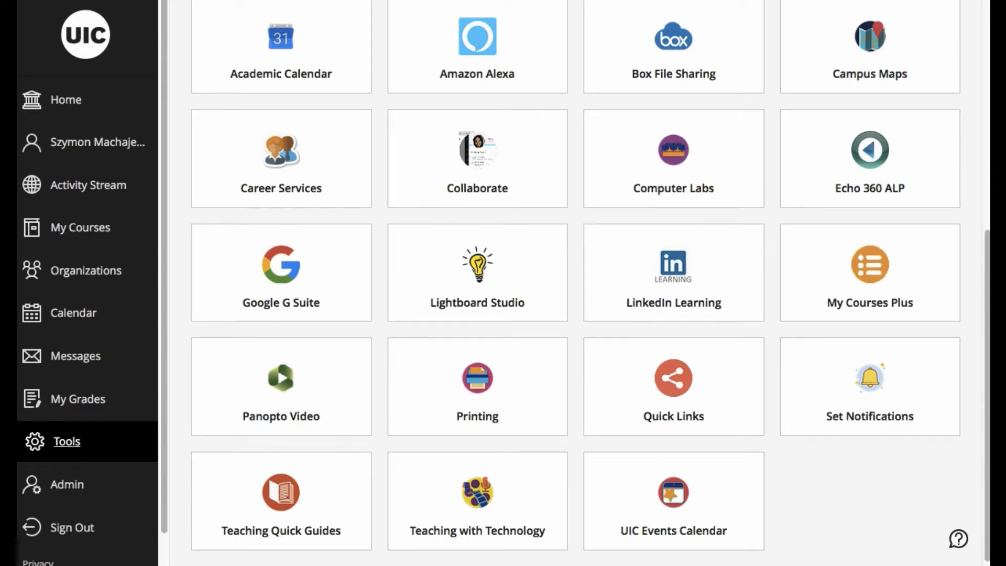
{"action": "mouse_move", "coordinate": [837, 184]}
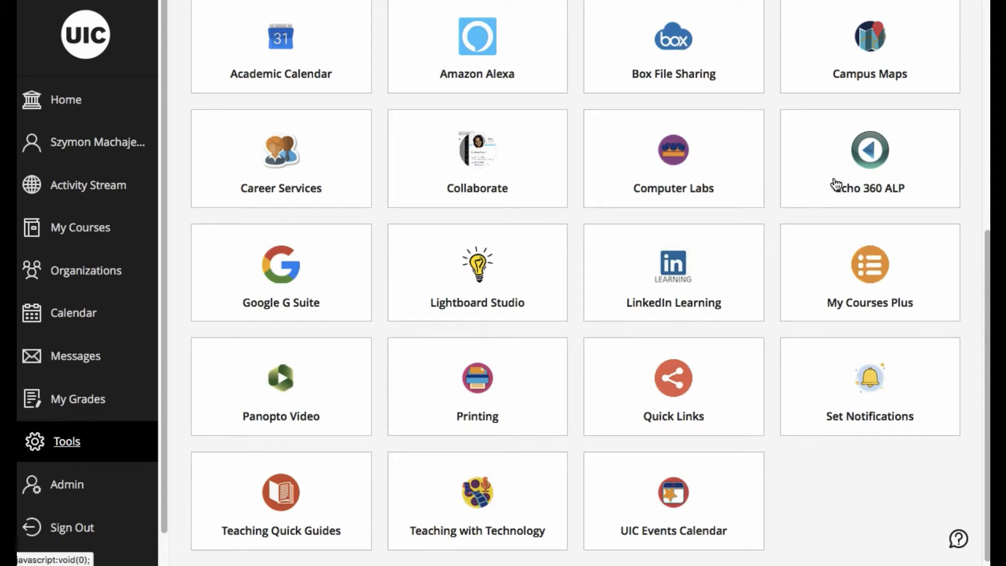
{"action": "mouse_move", "coordinate": [498, 239]}
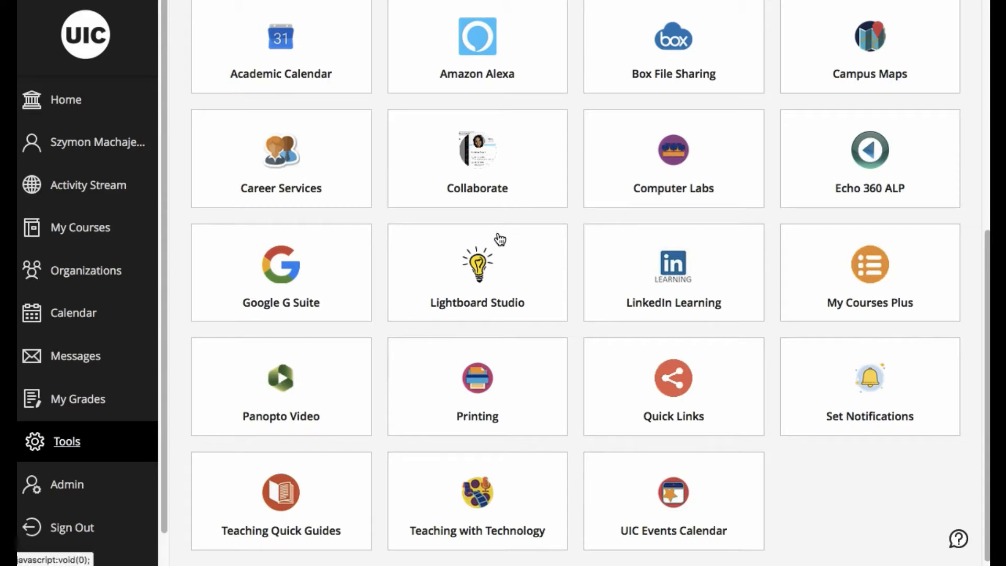
{"action": "mouse_move", "coordinate": [487, 268]}
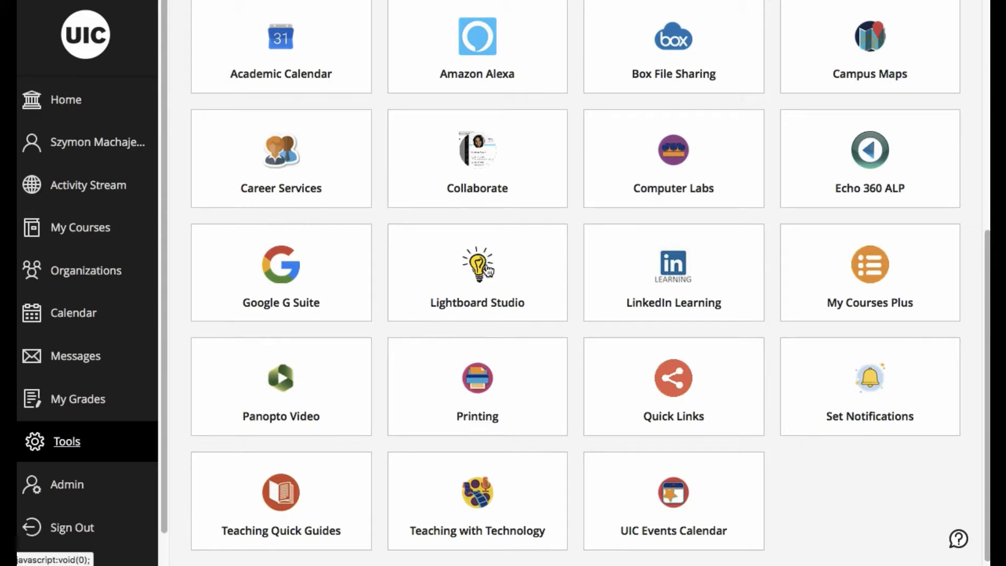
{"action": "mouse_move", "coordinate": [490, 281]}
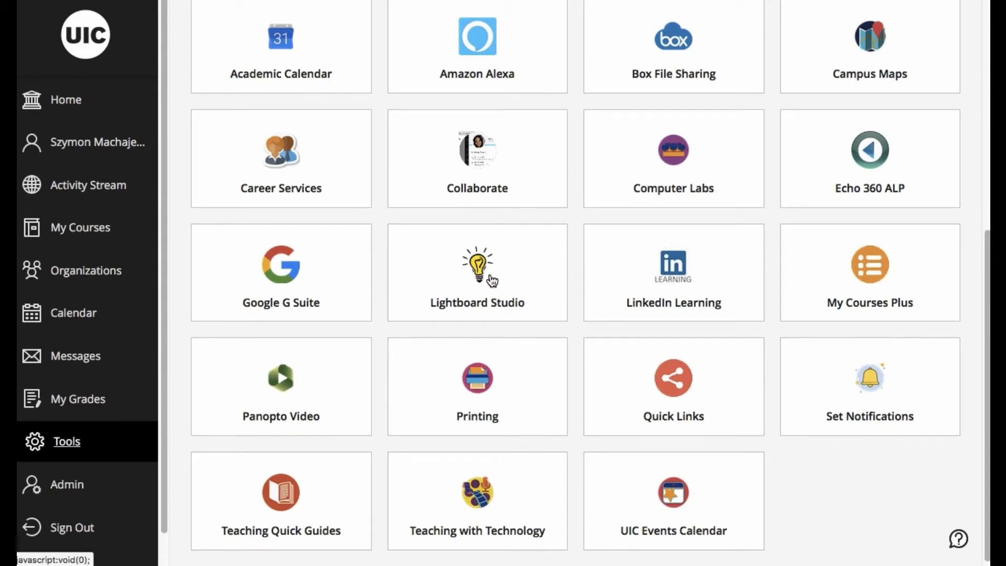
{"action": "mouse_move", "coordinate": [590, 331]}
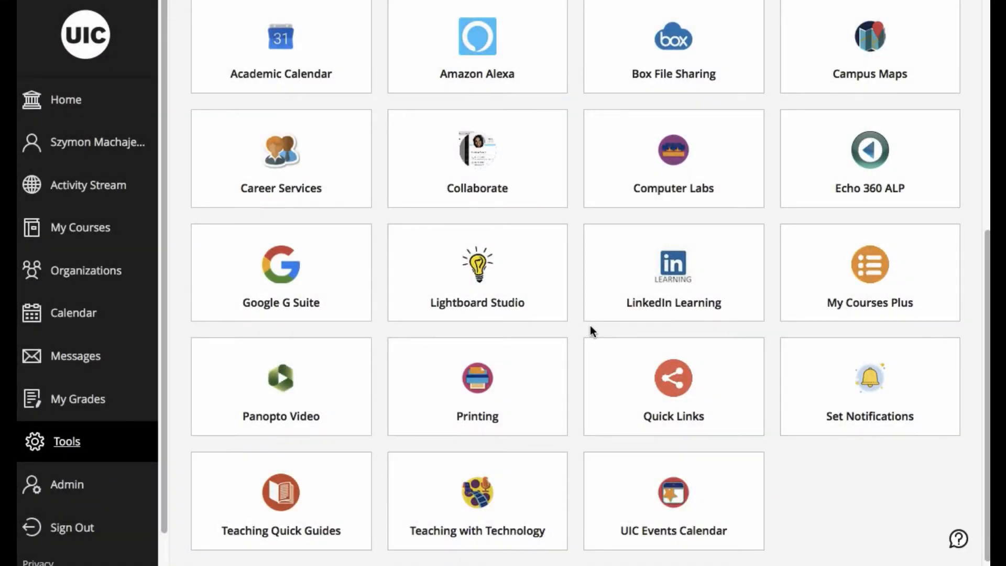
{"action": "mouse_move", "coordinate": [834, 261]}
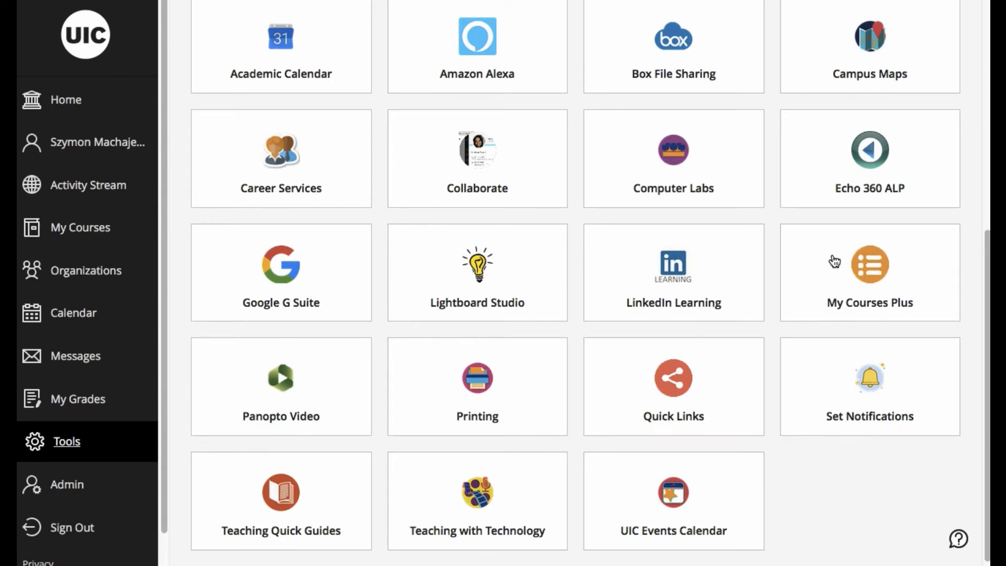
Go to the institution home page and preview it as Faculty
{"action": "left_click", "coordinate": [870, 265]}
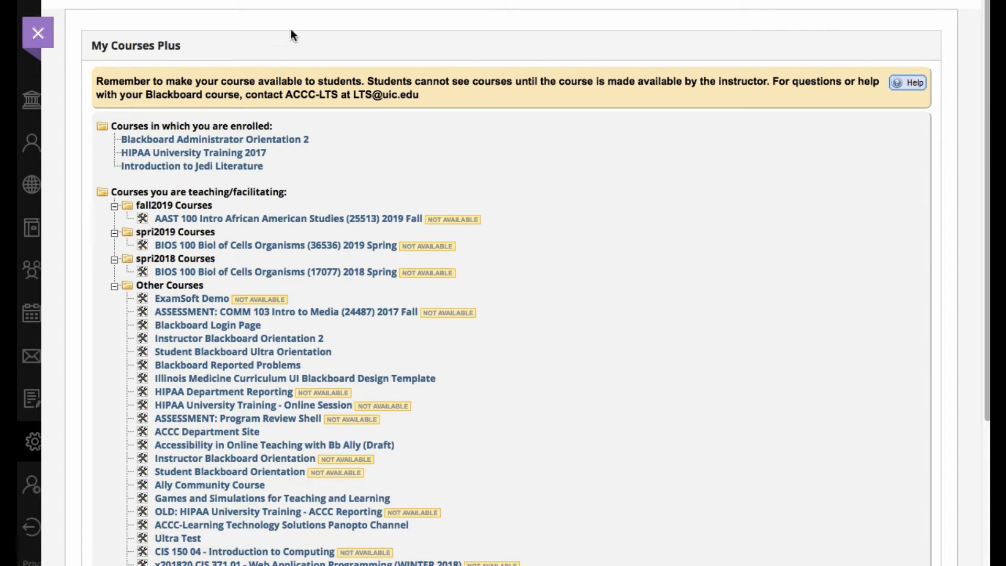
{"action": "left_click", "coordinate": [38, 32]}
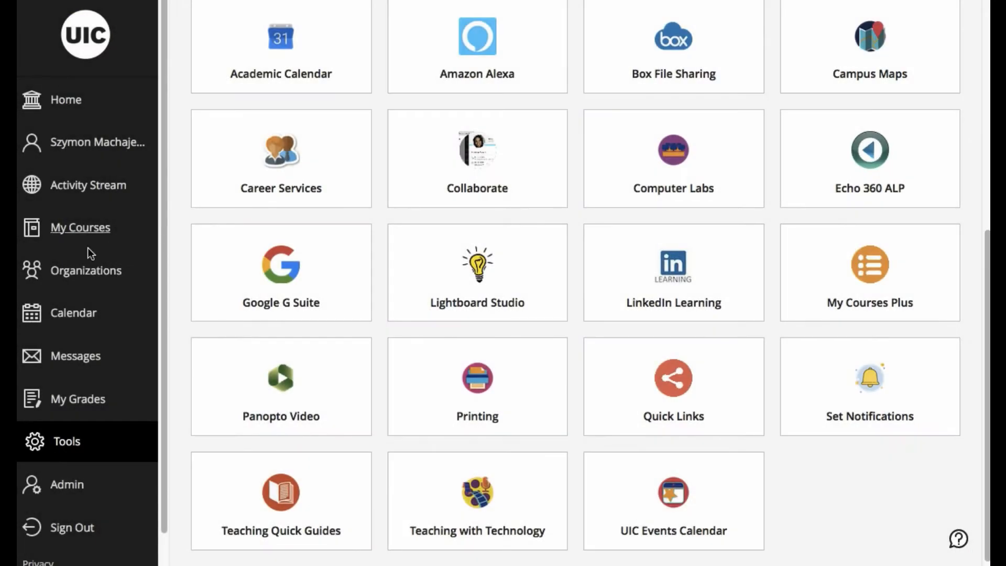
{"action": "mouse_move", "coordinate": [65, 99]}
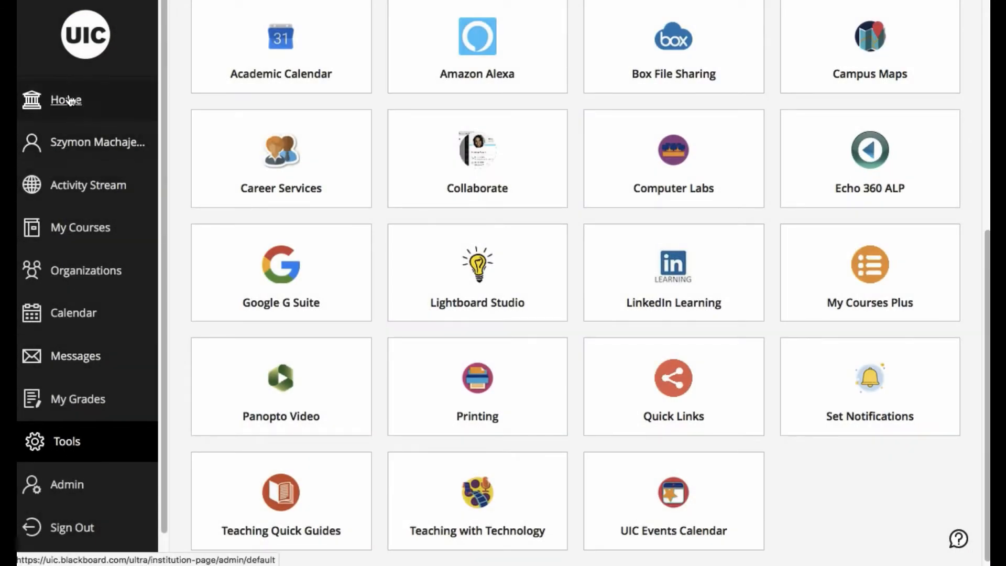
{"action": "left_click", "coordinate": [65, 99]}
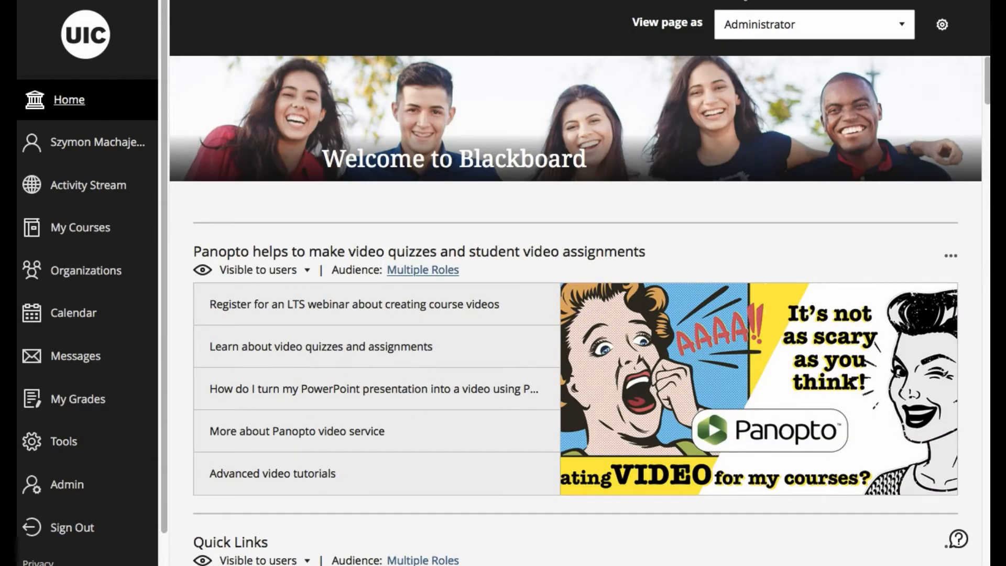
{"action": "left_click", "coordinate": [813, 24]}
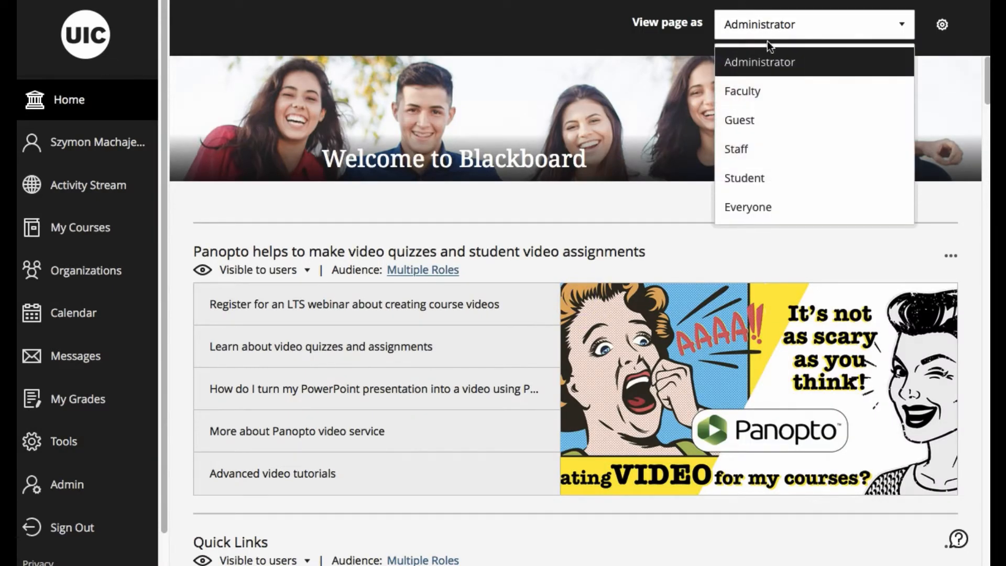
{"action": "left_click", "coordinate": [742, 90]}
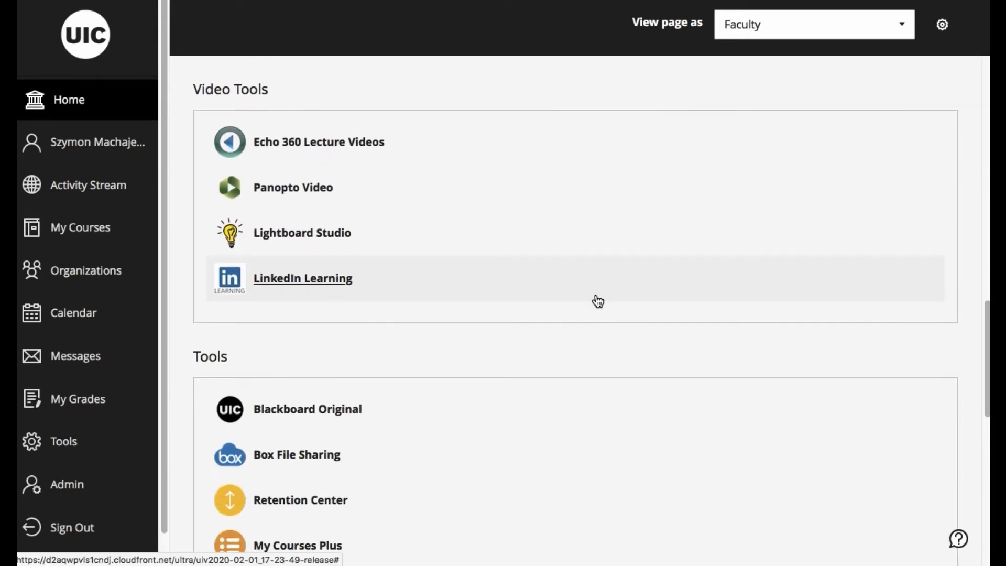
{"action": "mouse_move", "coordinate": [407, 139]}
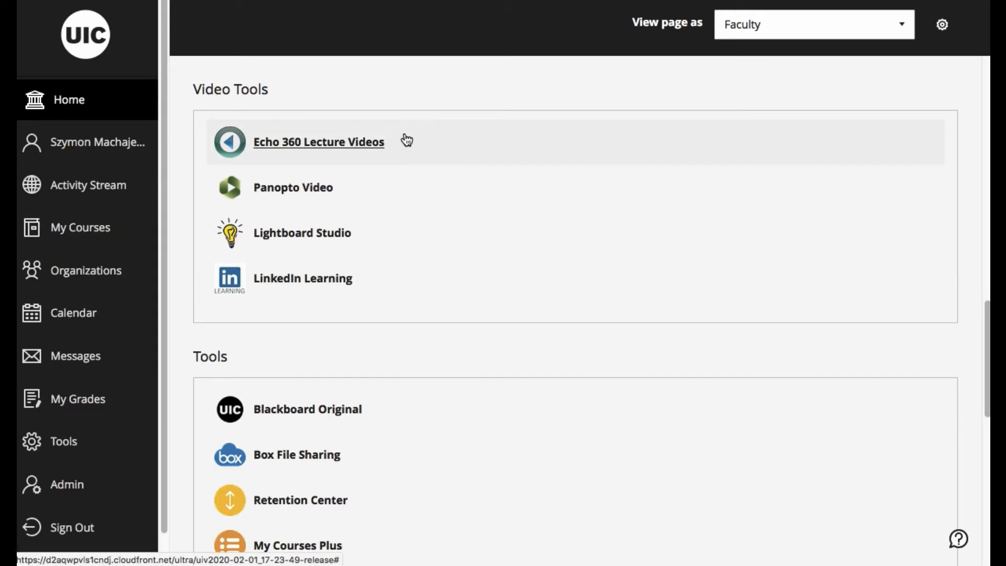
{"action": "mouse_move", "coordinate": [319, 239]}
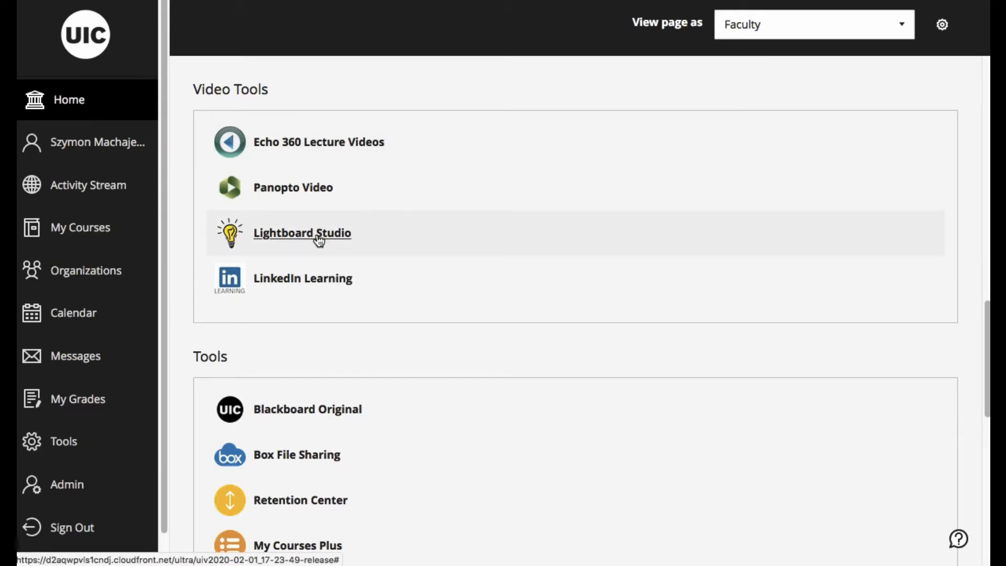
{"action": "scroll", "scroll_direction": "down", "scroll_amount": 3}
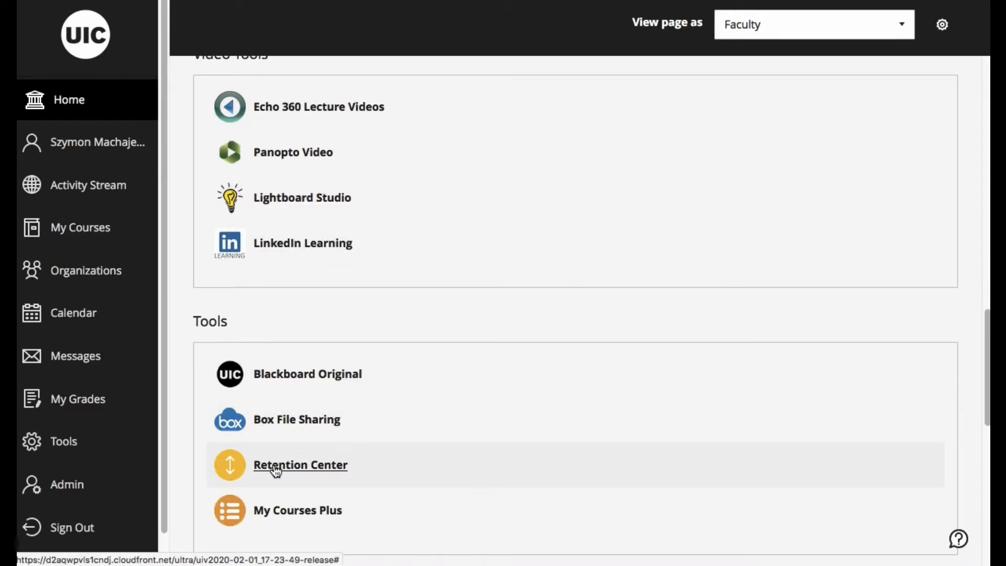
{"action": "mouse_move", "coordinate": [275, 473]}
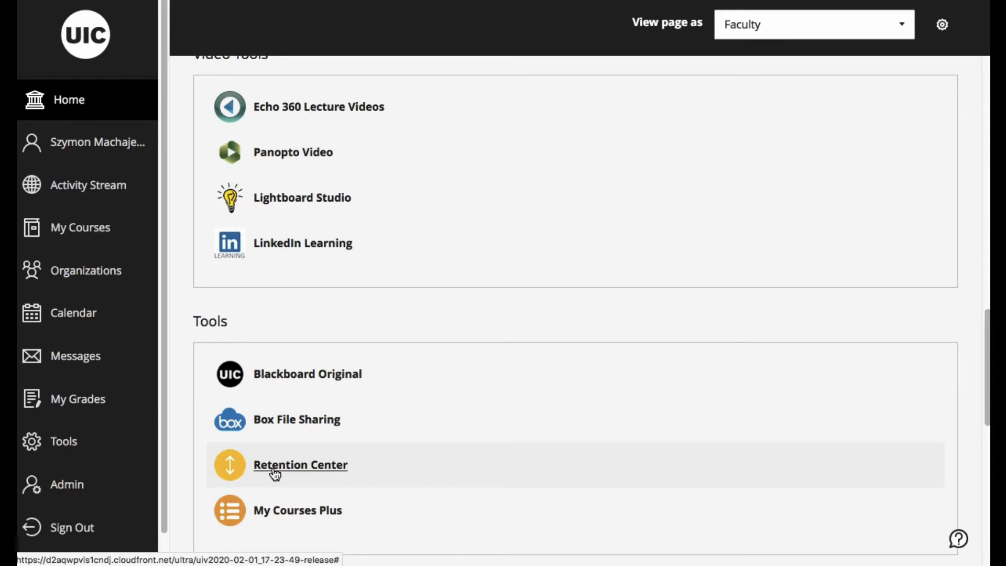
{"action": "mouse_move", "coordinate": [297, 511]}
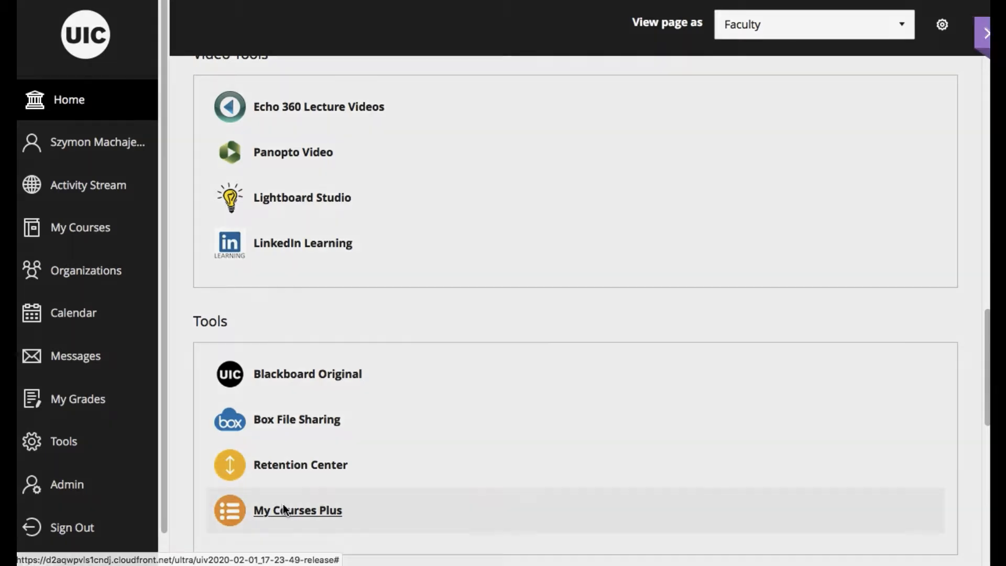
Switch the preview role to Student and launch the Career Services student tool
{"action": "left_click", "coordinate": [296, 511]}
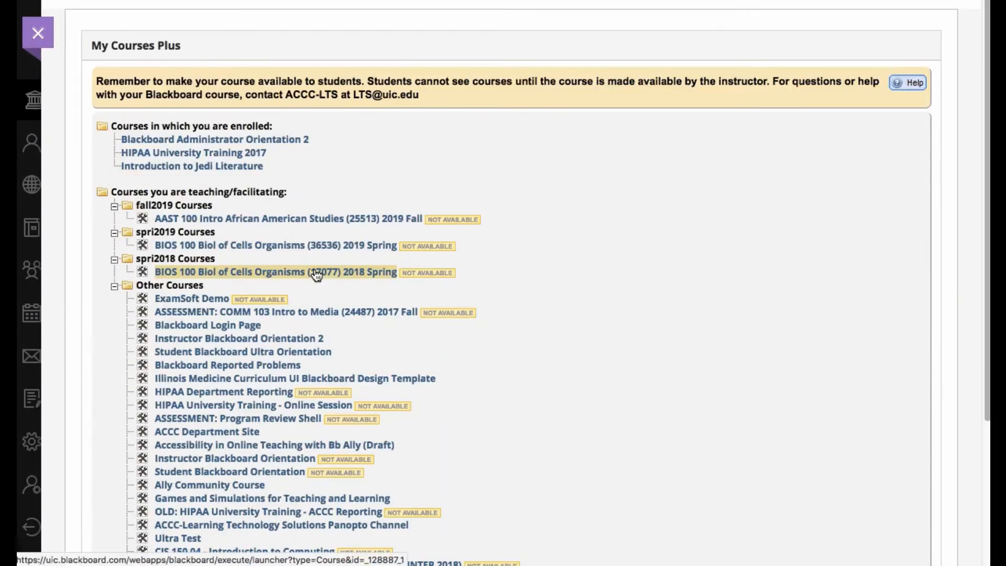
{"action": "left_click", "coordinate": [38, 33]}
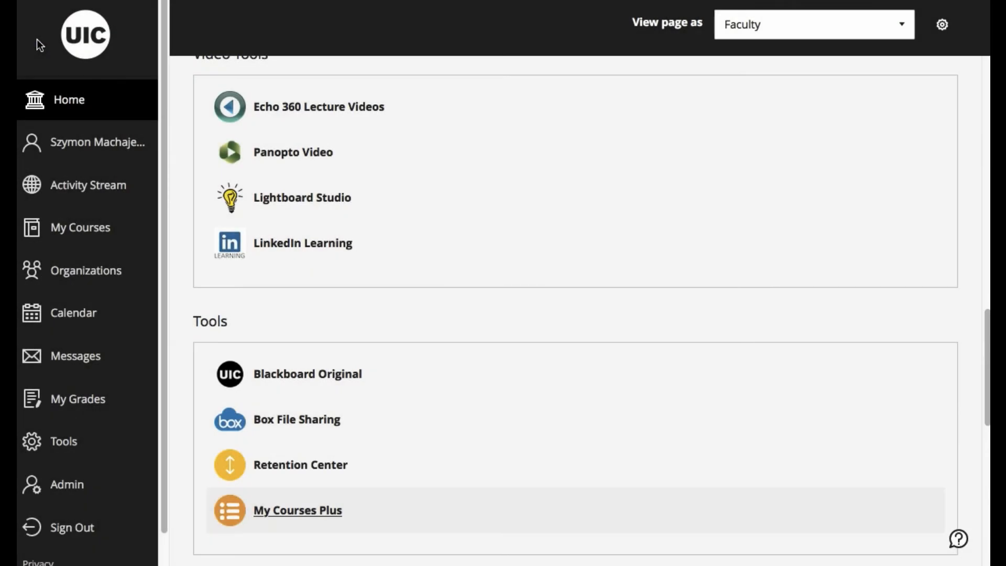
{"action": "mouse_move", "coordinate": [396, 254]}
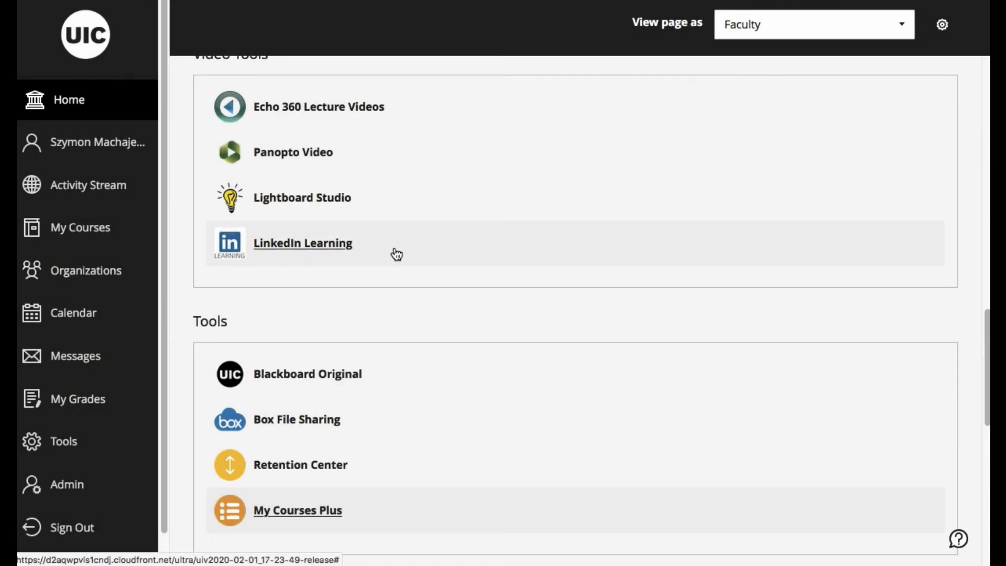
{"action": "left_click", "coordinate": [813, 24]}
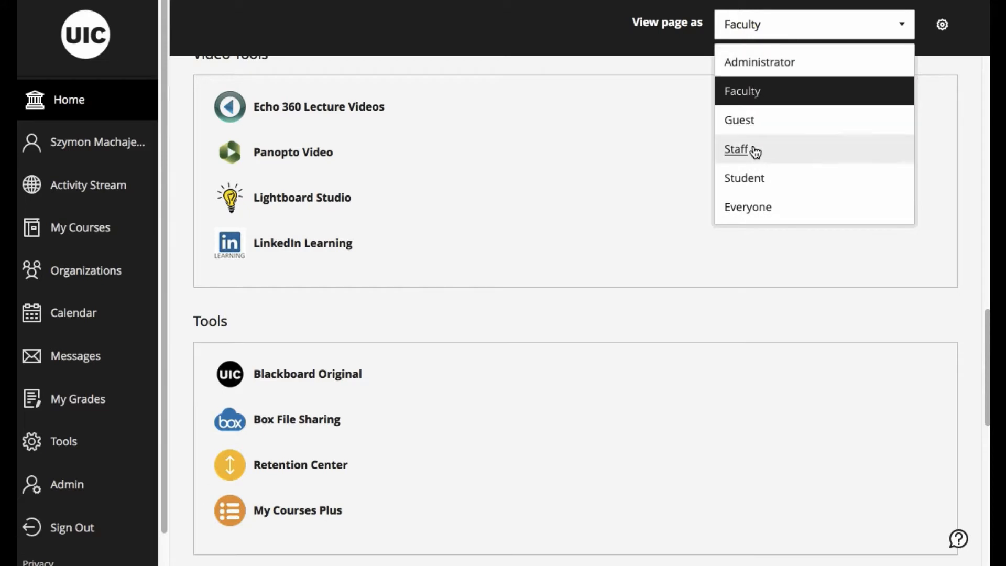
{"action": "left_click", "coordinate": [744, 178]}
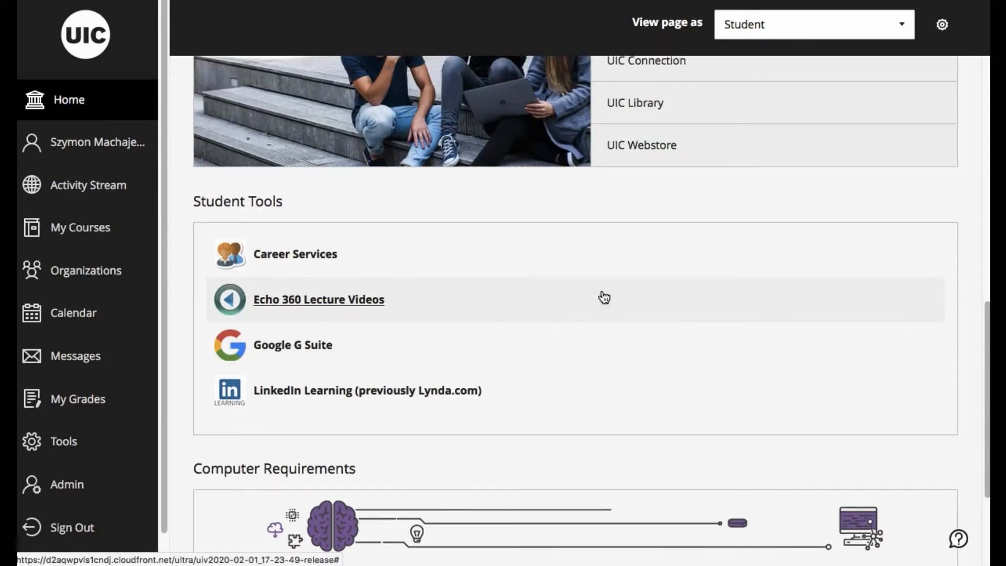
{"action": "mouse_move", "coordinate": [314, 254]}
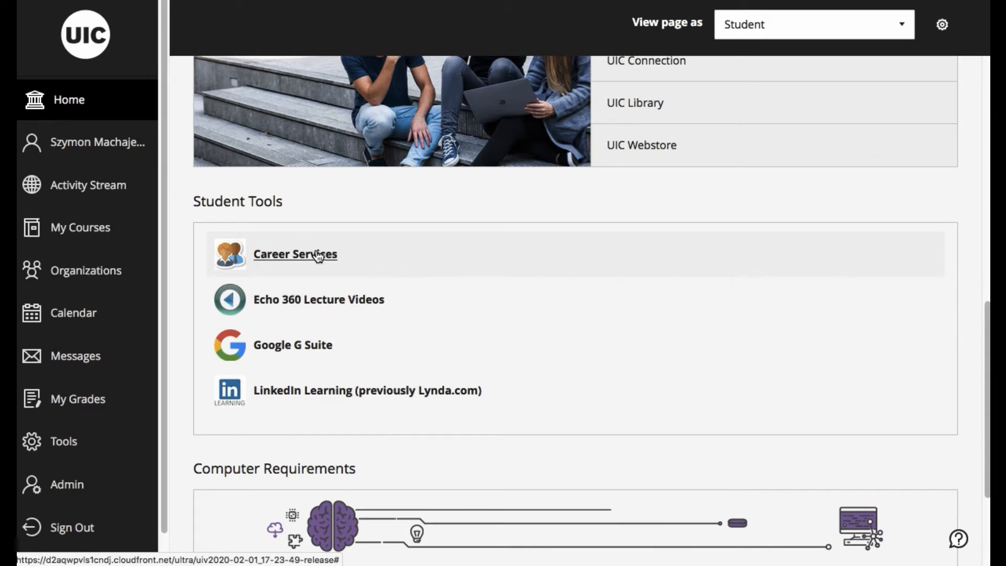
{"action": "left_click", "coordinate": [294, 254]}
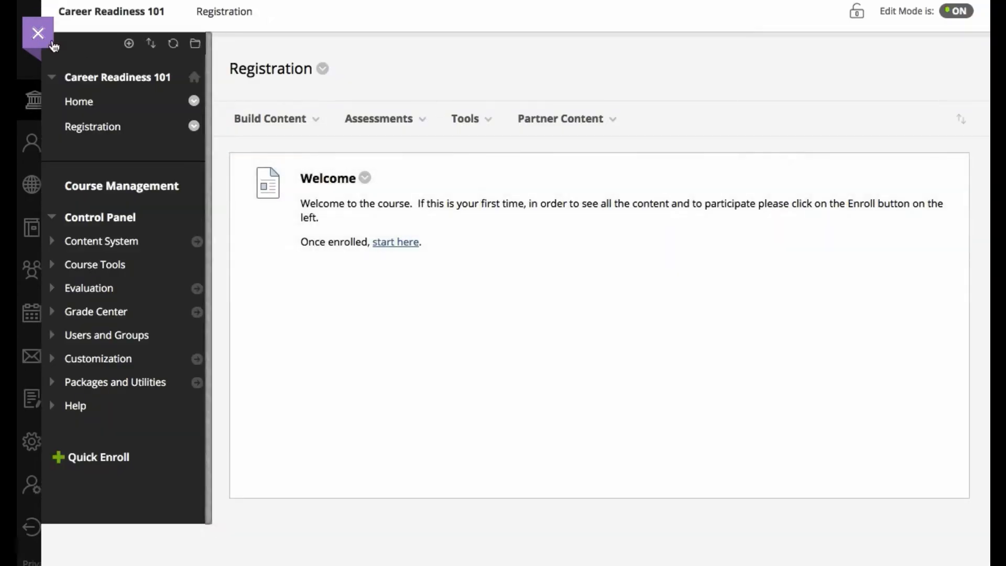
Close the course navigation panel before viewing the LTI Tool URL Generator
{"action": "left_click", "coordinate": [38, 34]}
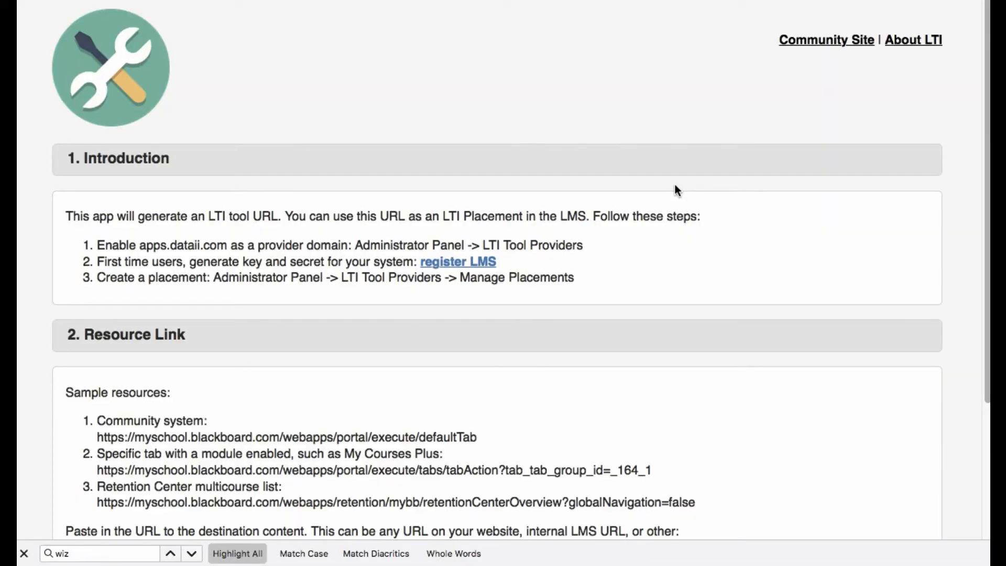
{"action": "mouse_move", "coordinate": [458, 262]}
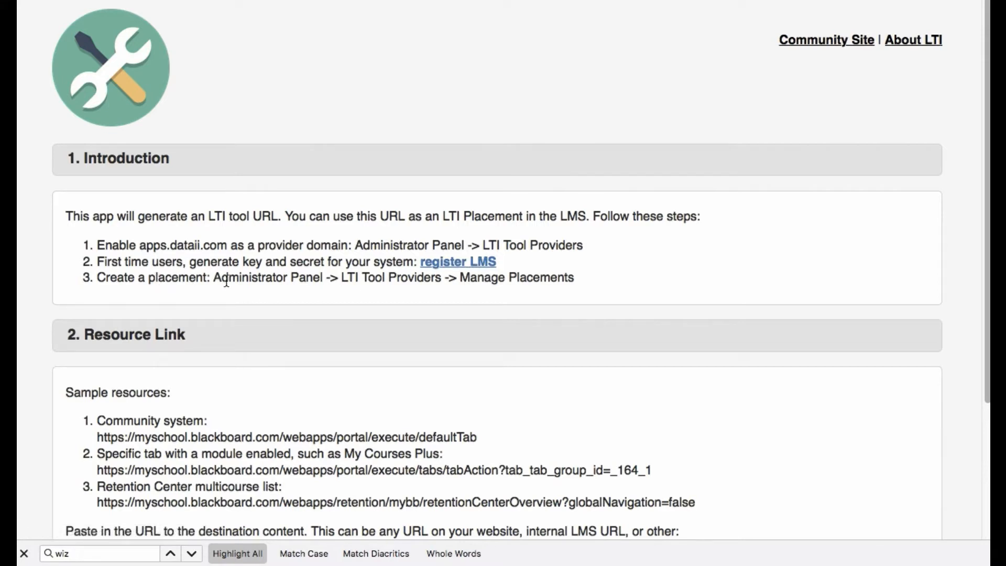
{"action": "mouse_move", "coordinate": [519, 287]}
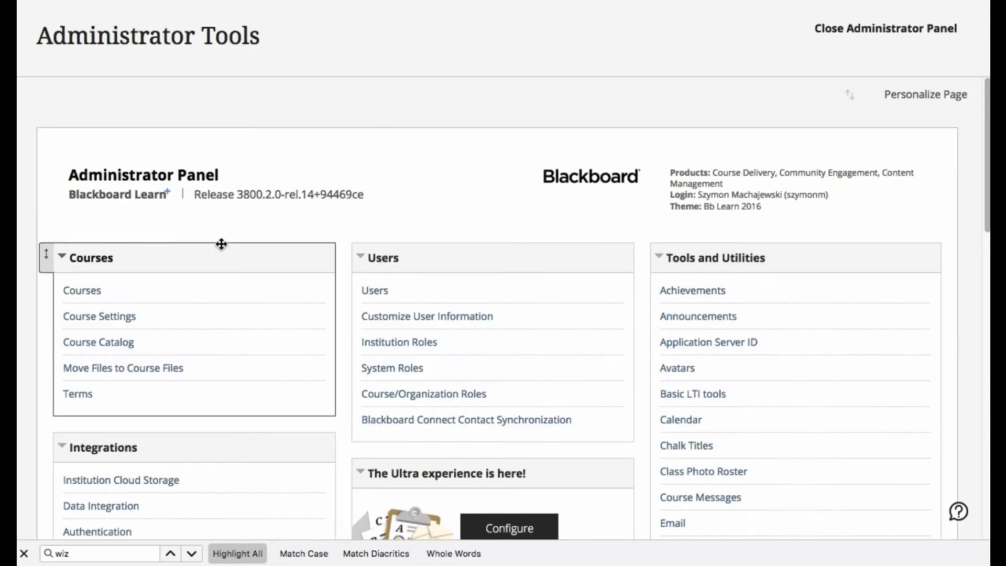
From LTI Tool Providers, view Manage Placements for the apps.dataii.com provider
{"action": "scroll", "scroll_direction": "down", "scroll_amount": 3}
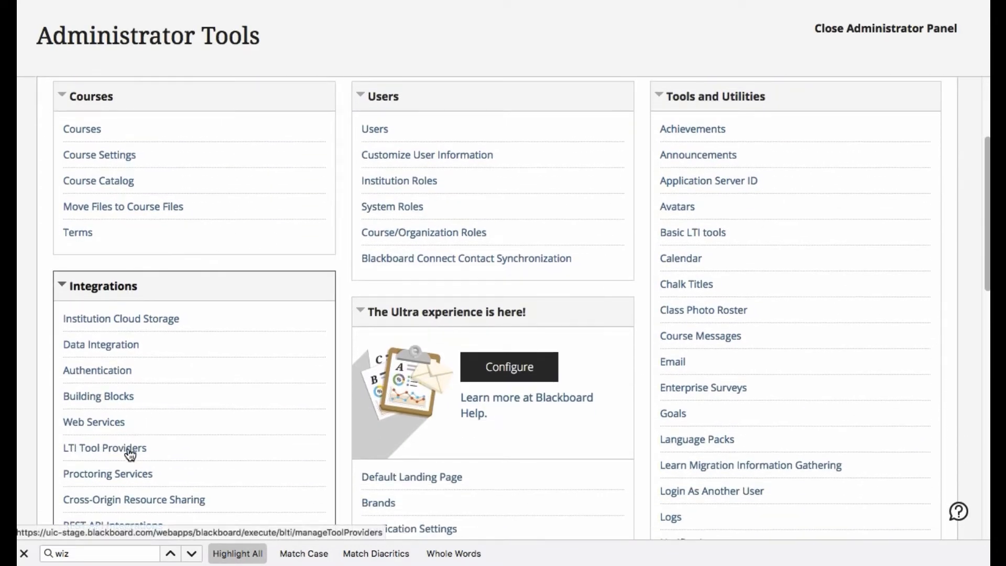
{"action": "left_click", "coordinate": [104, 447]}
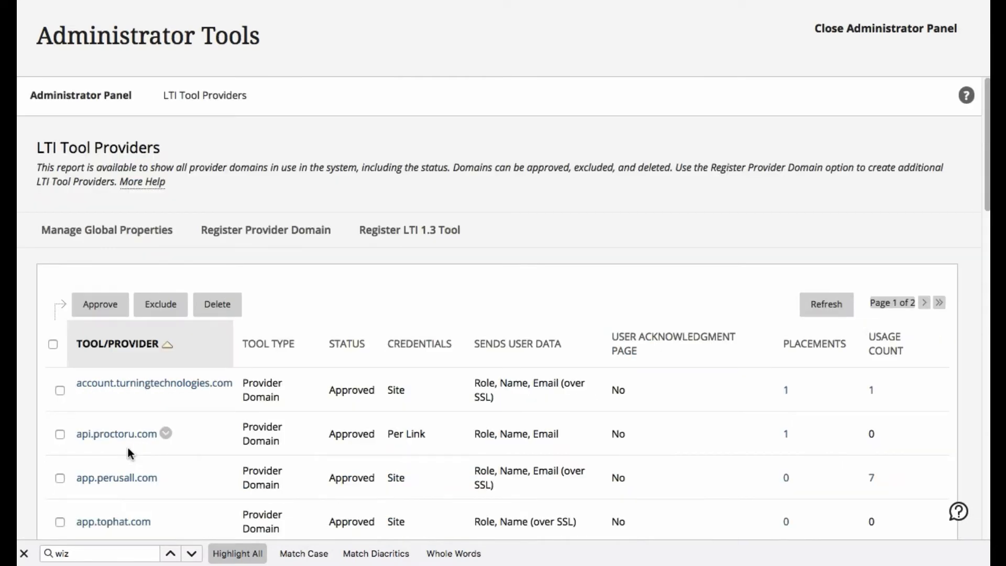
{"action": "left_click", "coordinate": [164, 447]}
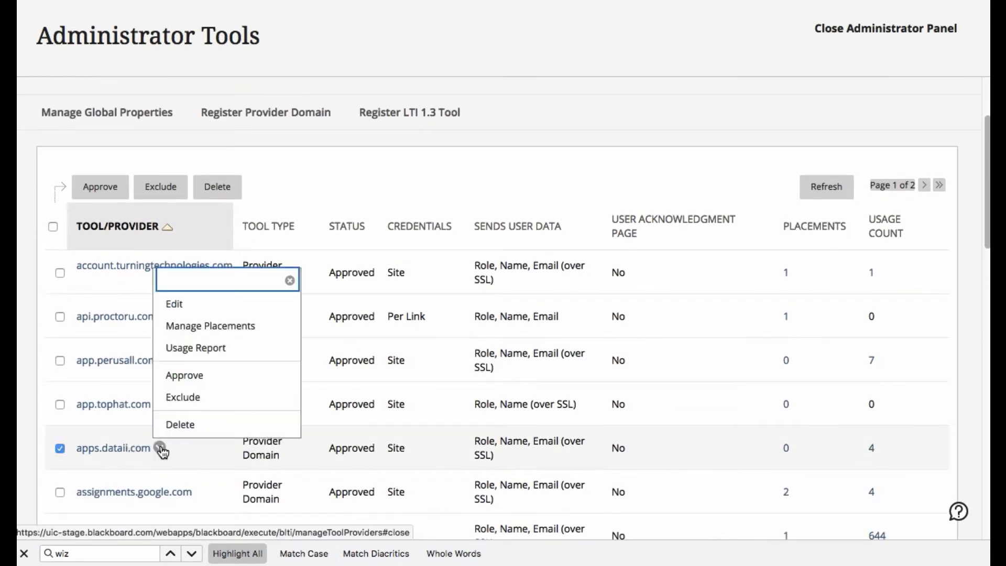
{"action": "left_click", "coordinate": [210, 325]}
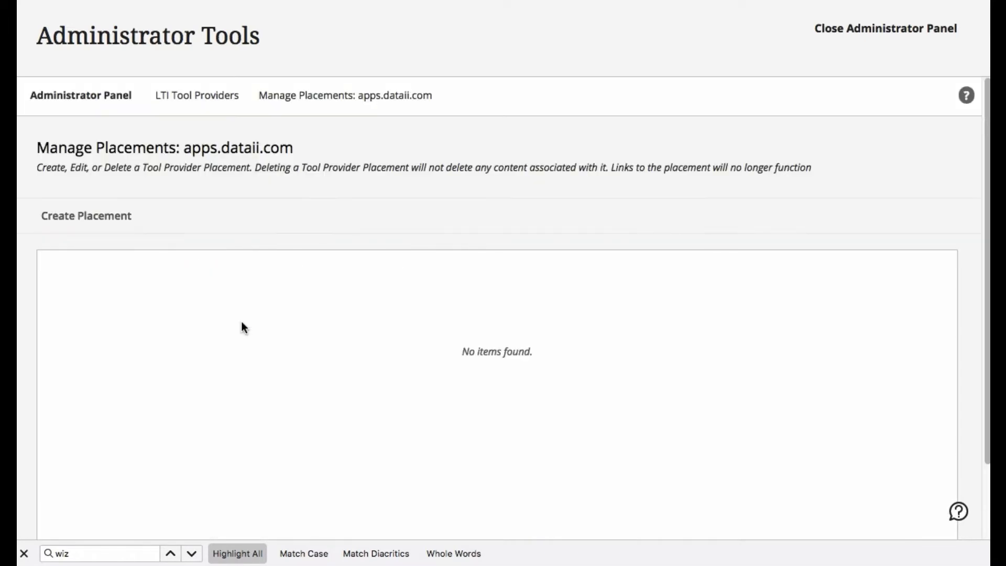
{"action": "mouse_move", "coordinate": [304, 154]}
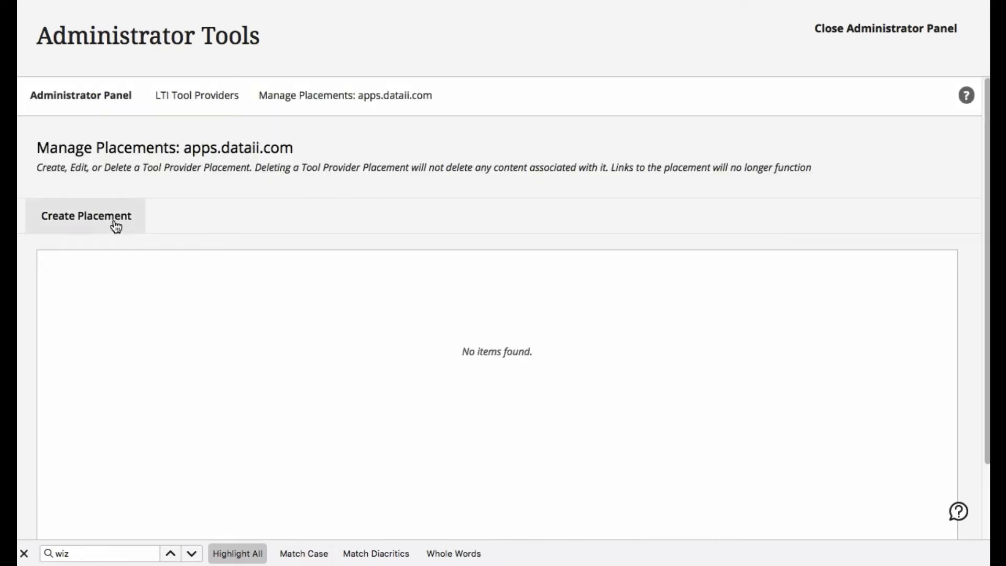
{"action": "mouse_move", "coordinate": [85, 216]}
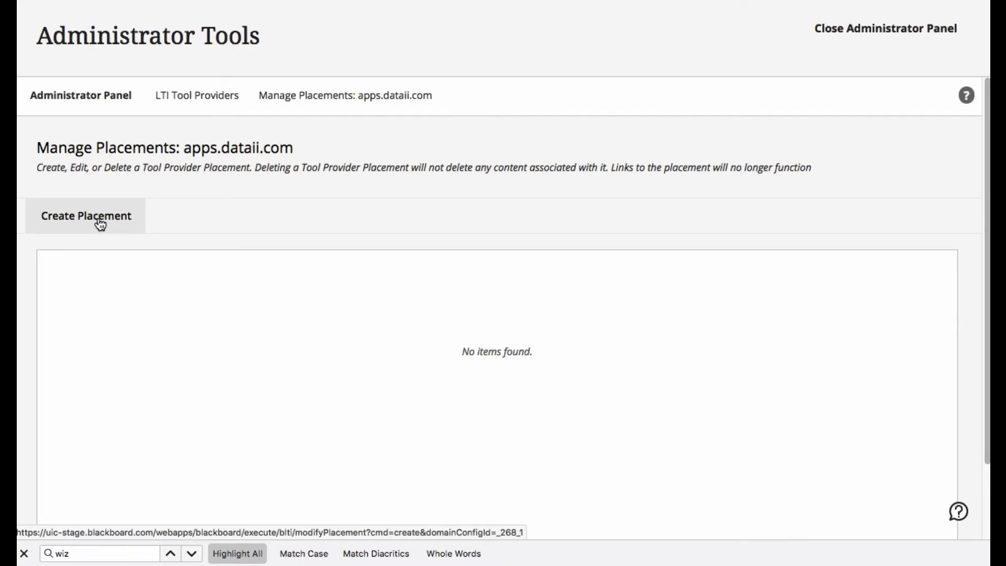
Start a new placement for apps.dataii.com
{"action": "left_click", "coordinate": [85, 215]}
{"action": "type", "text": "cdc"}
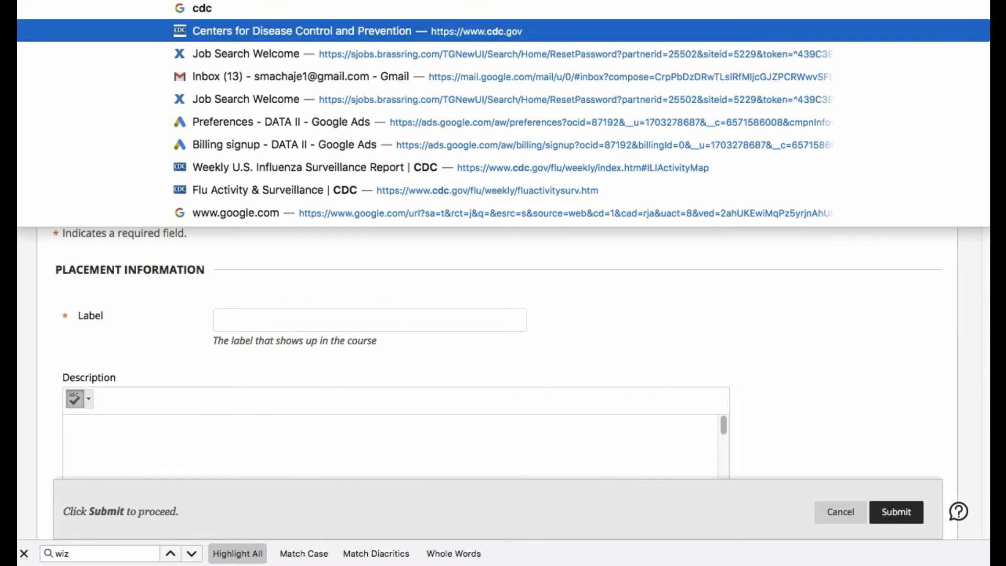
{"action": "mouse_move", "coordinate": [713, 300]}
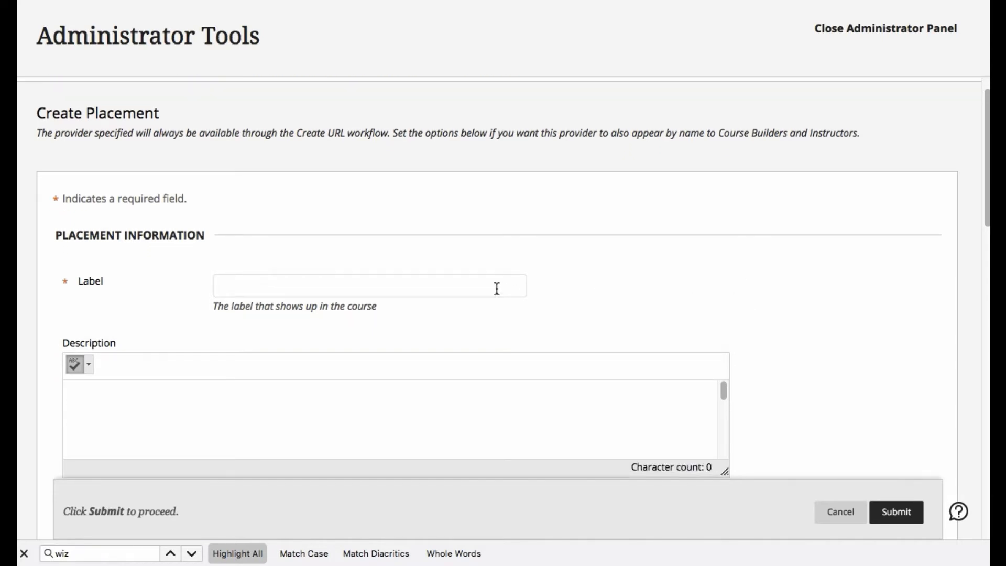
Label the placement 'Flu Information', handle 'flu2020', and make it a System tool
{"action": "left_click", "coordinate": [370, 285]}
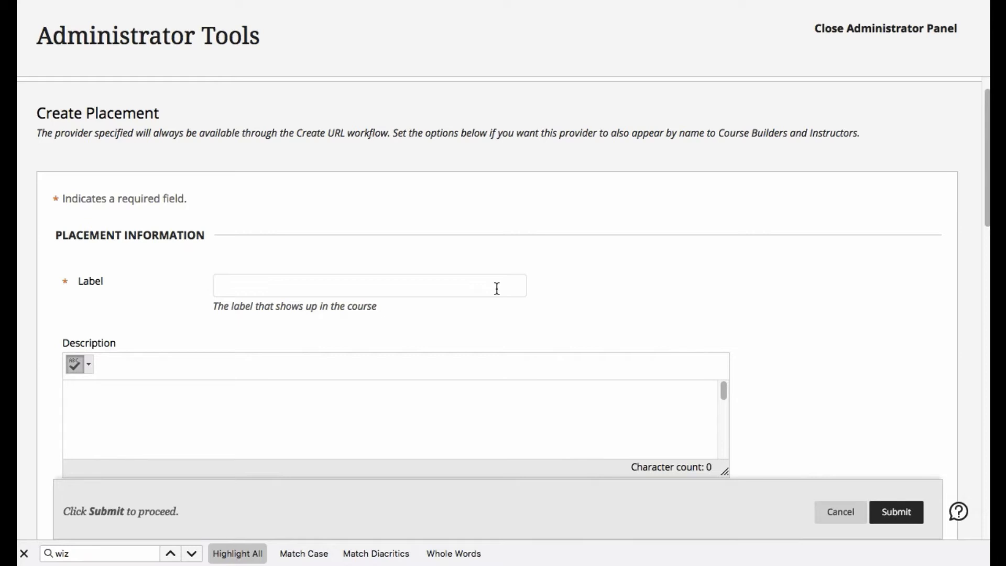
{"action": "type", "text": "Flu In"}
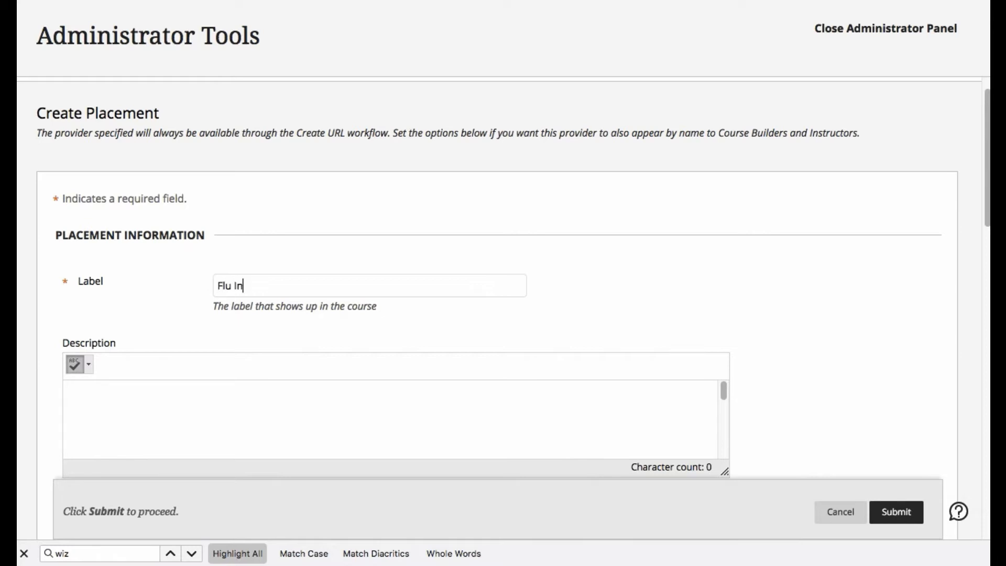
{"action": "type", "text": "formation"}
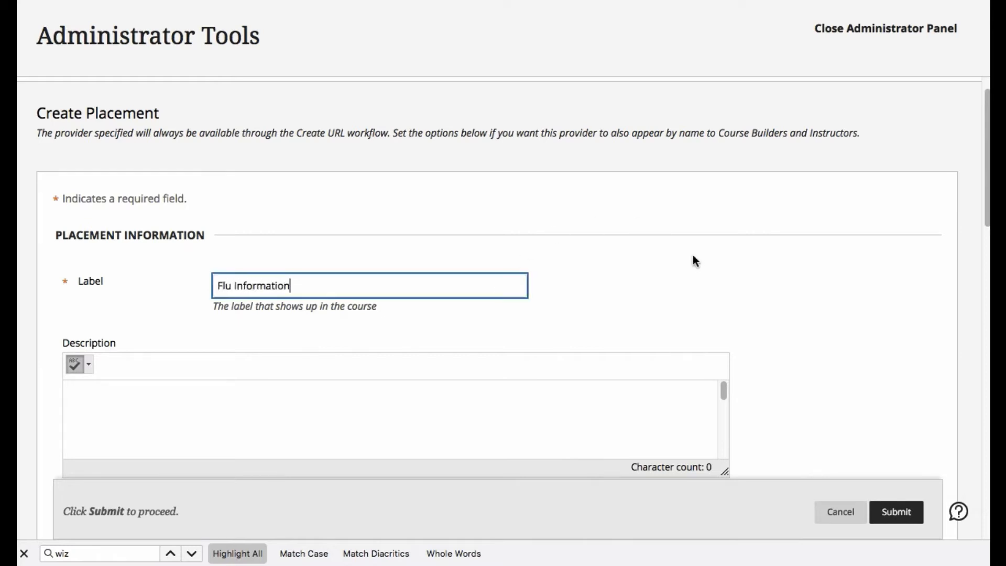
{"action": "scroll", "scroll_direction": "down", "scroll_amount": 3}
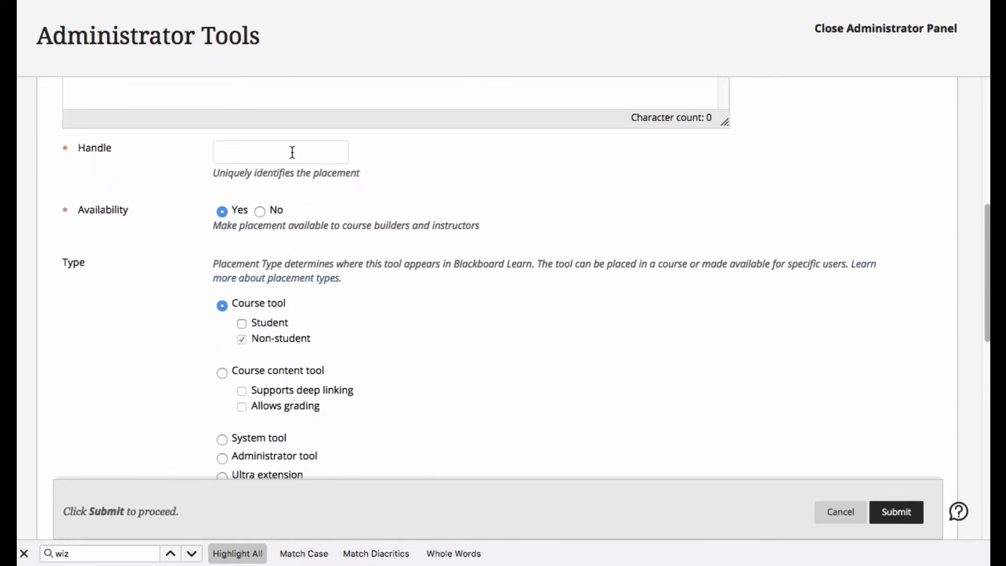
{"action": "type", "text": "flu"}
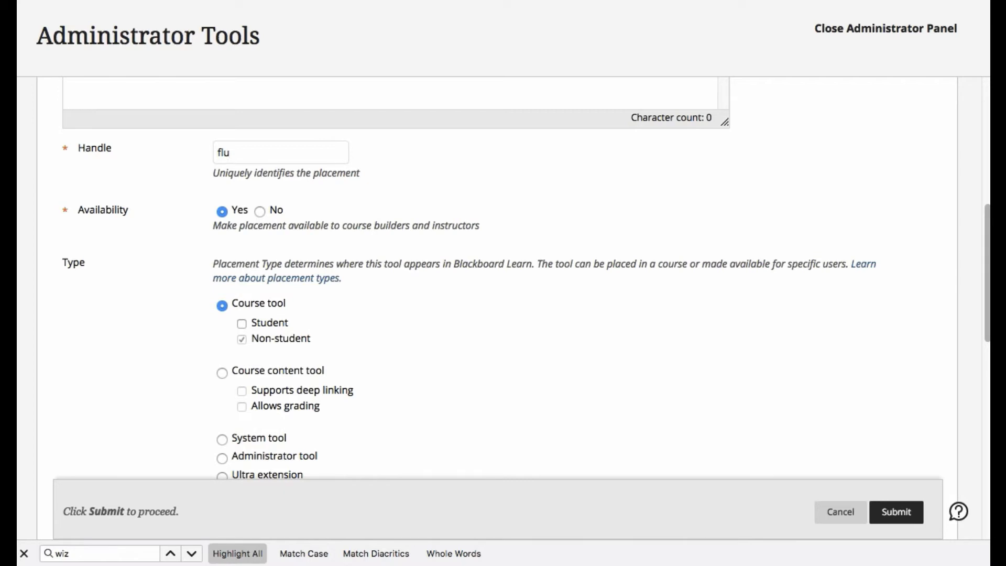
{"action": "type", "text": "2"}
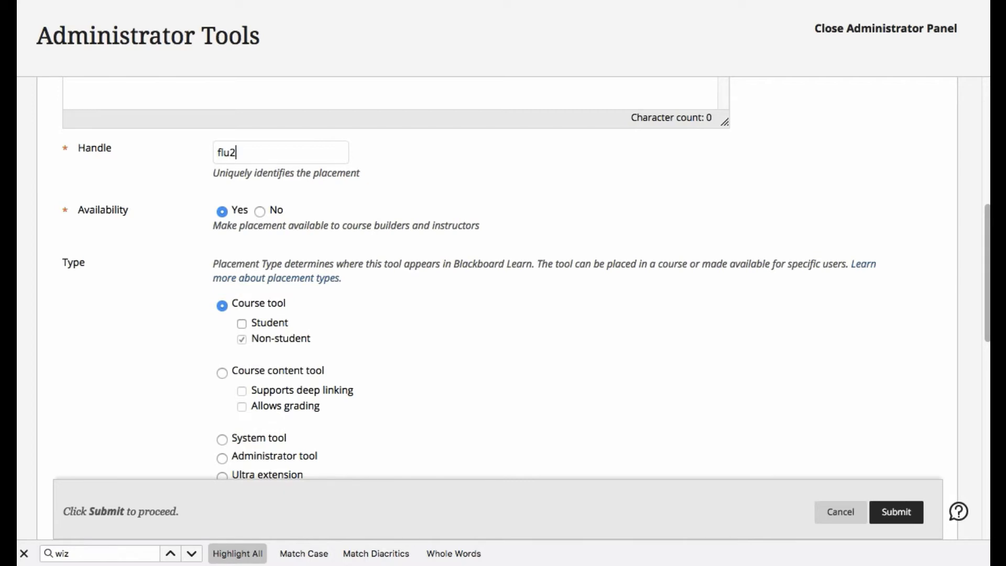
{"action": "type", "text": "020"}
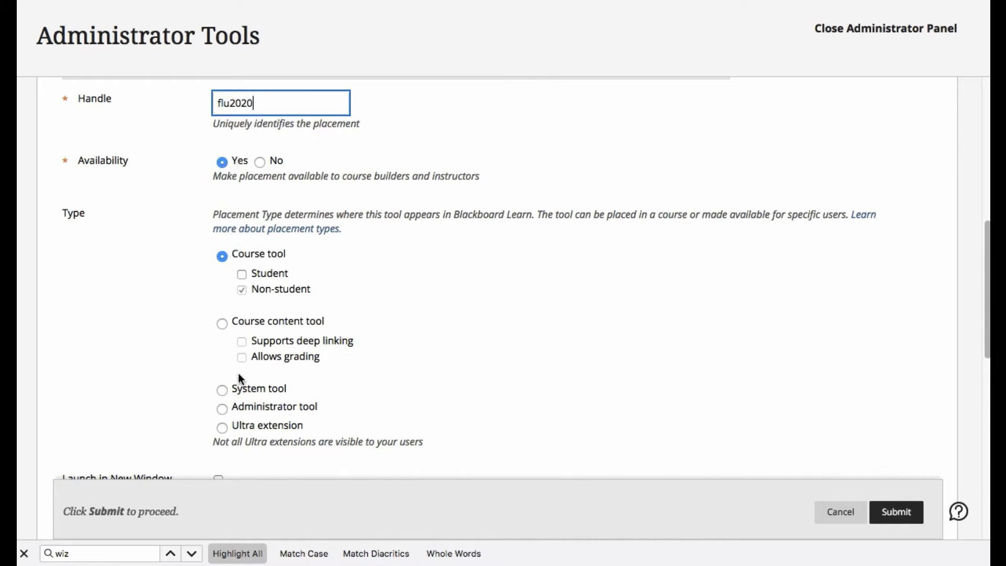
{"action": "left_click", "coordinate": [222, 390]}
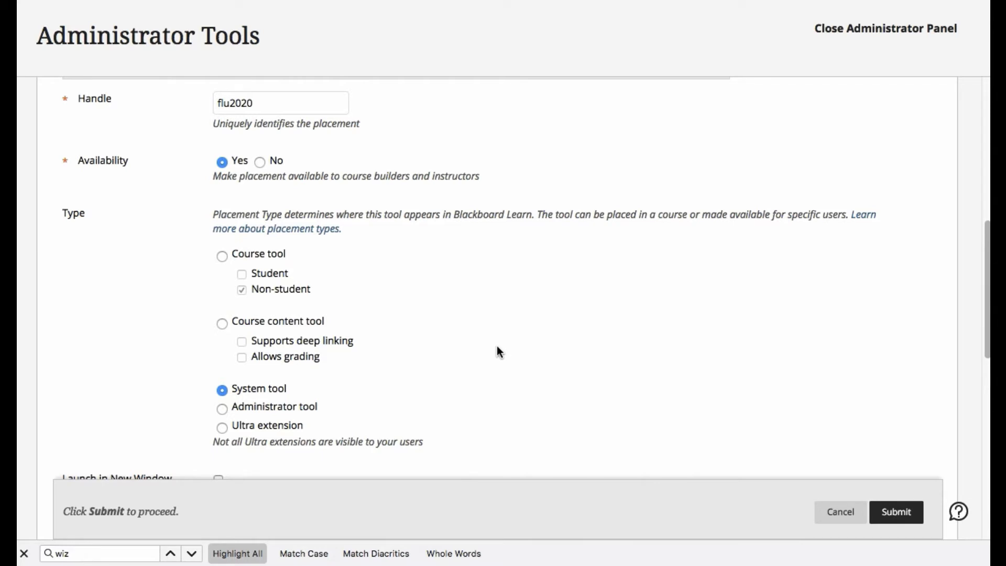
{"action": "mouse_move", "coordinate": [321, 144]}
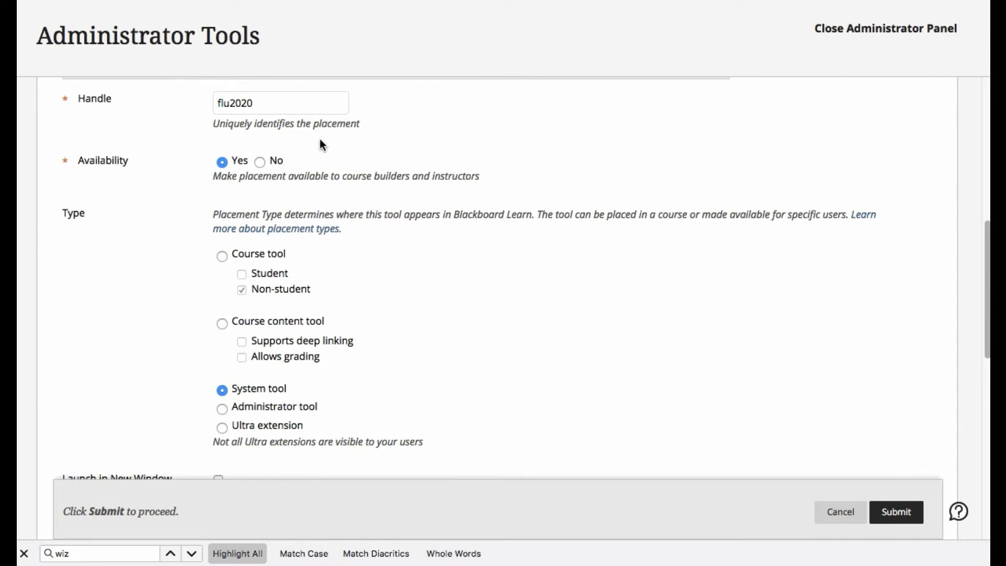
{"action": "mouse_move", "coordinate": [261, 165]}
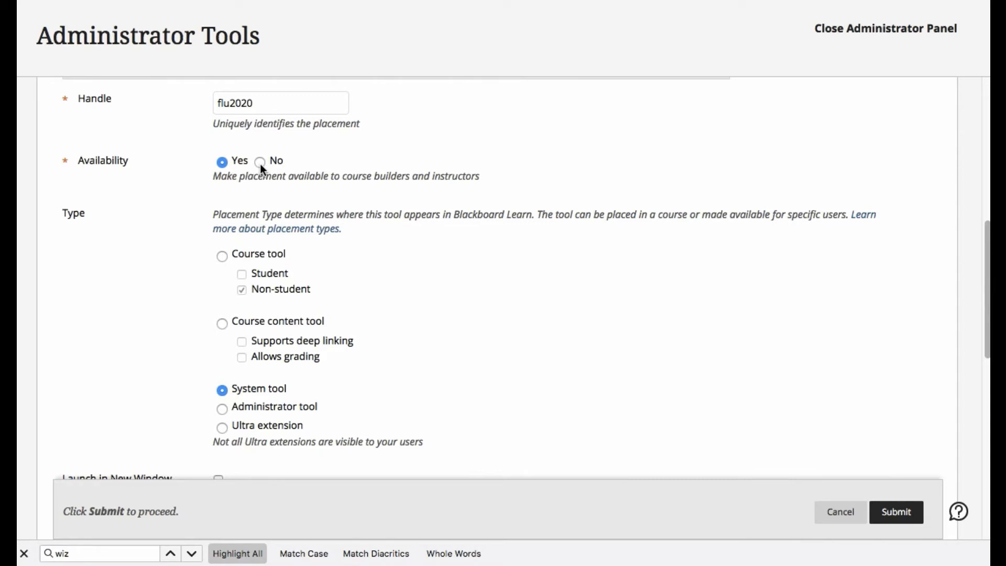
{"action": "mouse_move", "coordinate": [269, 173]}
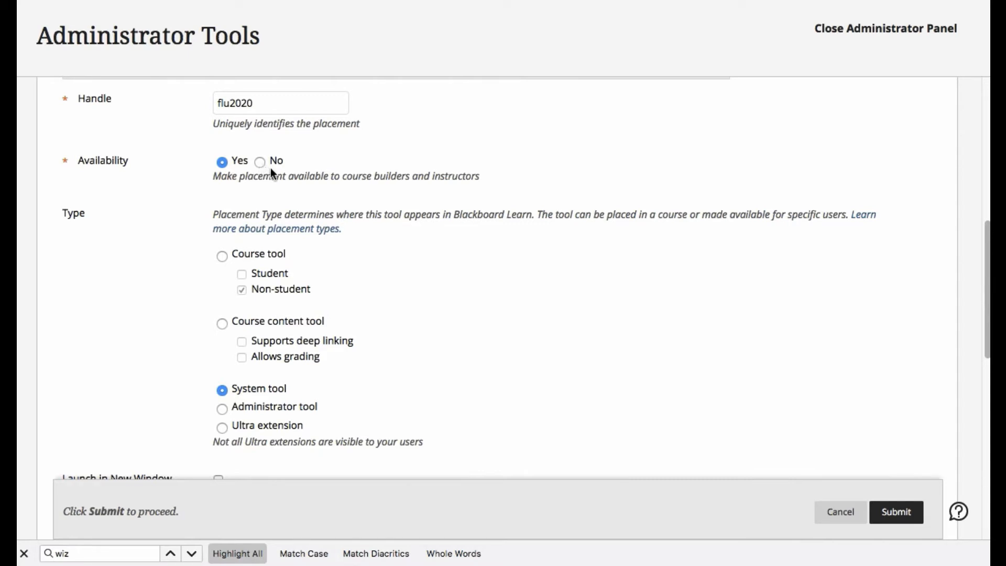
{"action": "scroll", "scroll_direction": "down", "scroll_amount": 3}
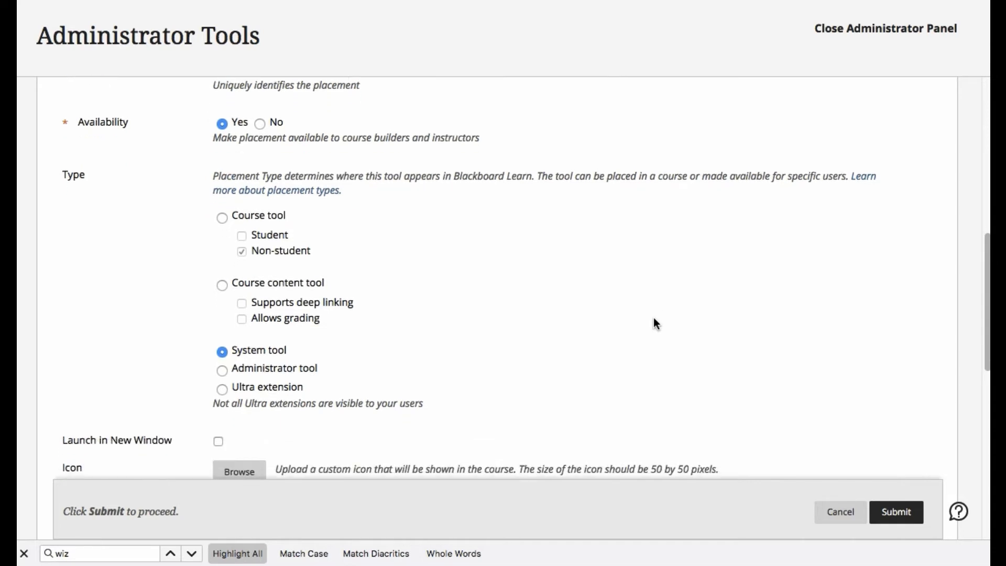
{"action": "scroll", "scroll_direction": "down", "scroll_amount": 3}
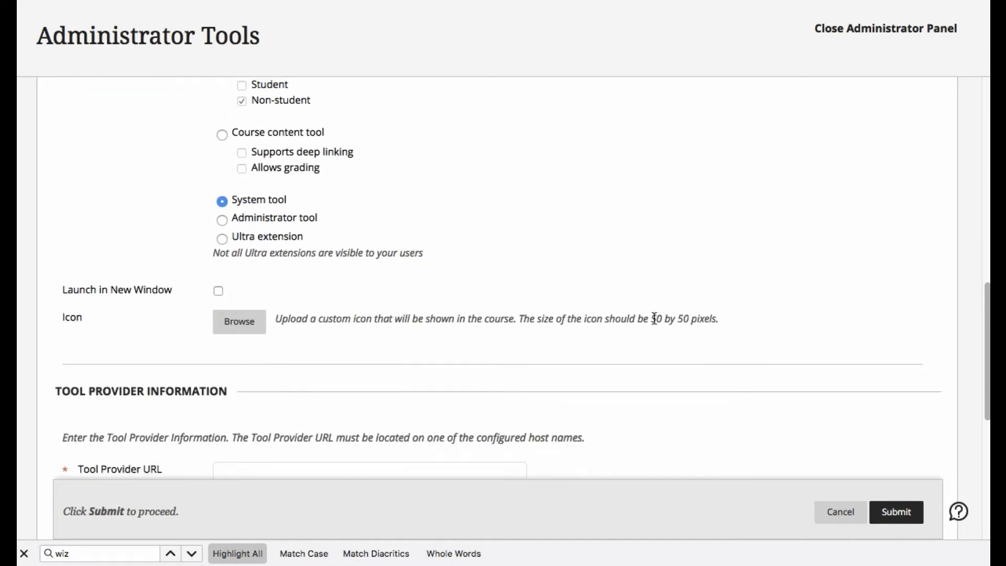
{"action": "mouse_move", "coordinate": [362, 285]}
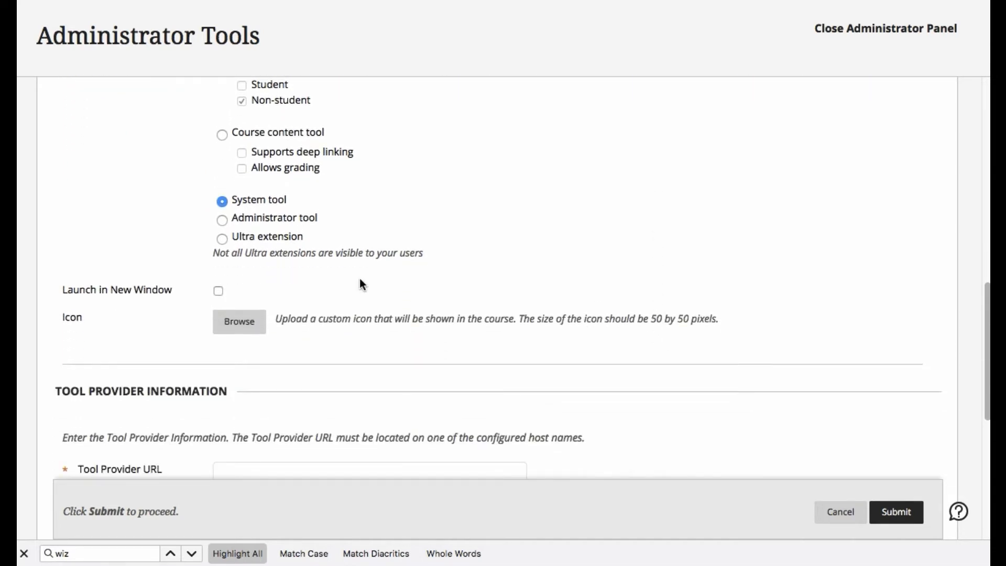
{"action": "mouse_move", "coordinate": [308, 313]}
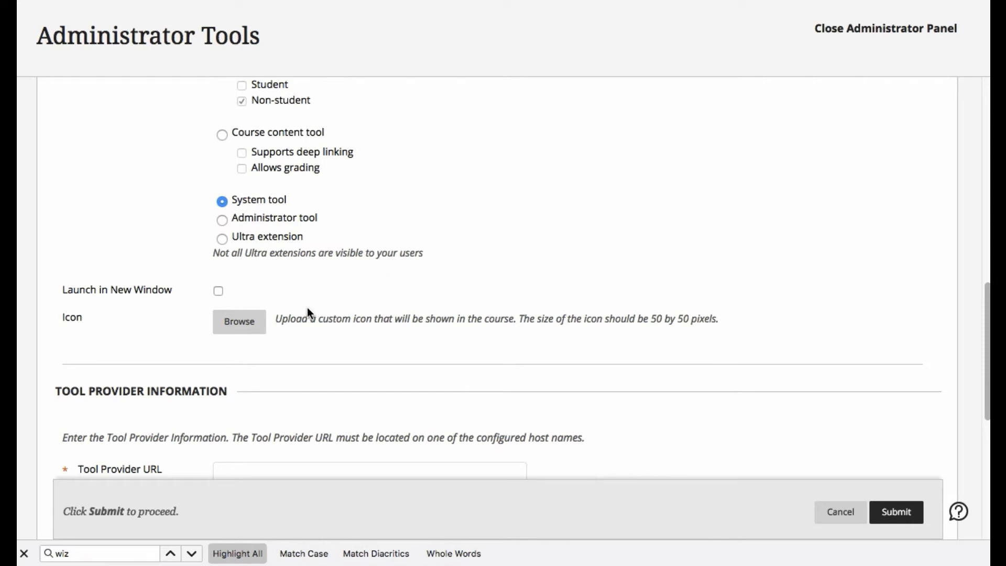
{"action": "left_click", "coordinate": [239, 322]}
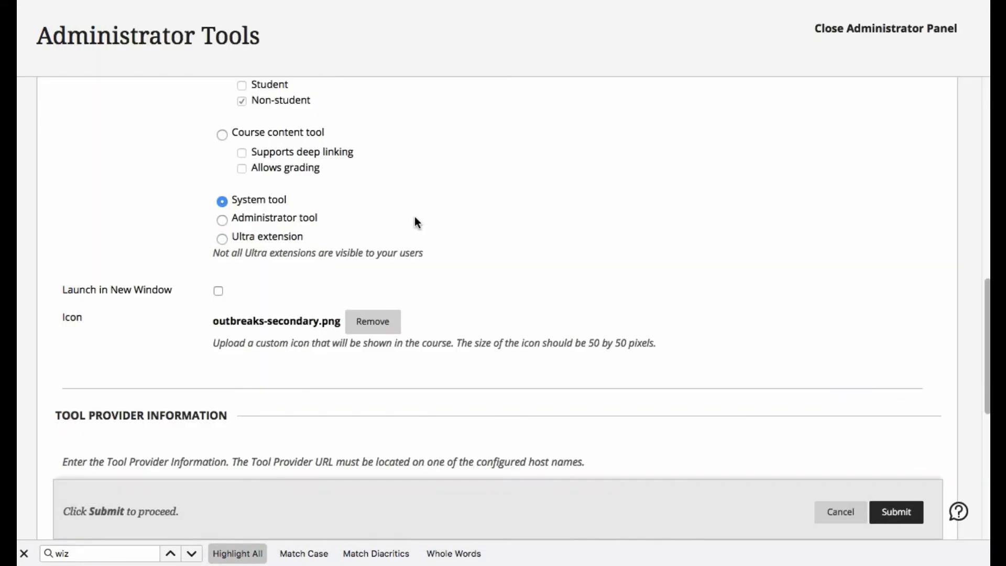
{"action": "mouse_move", "coordinate": [647, 340]}
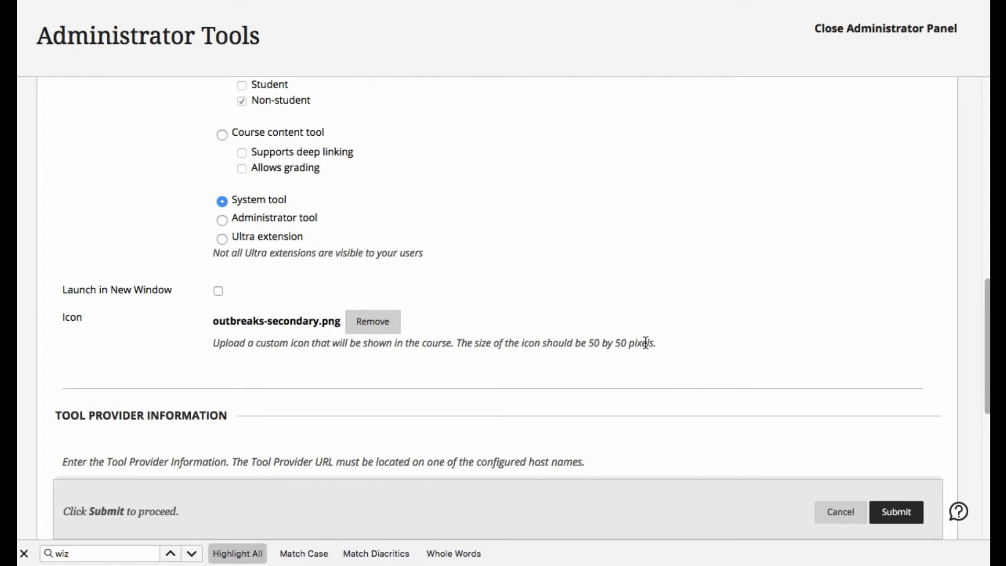
{"action": "scroll", "scroll_direction": "down", "scroll_amount": 3}
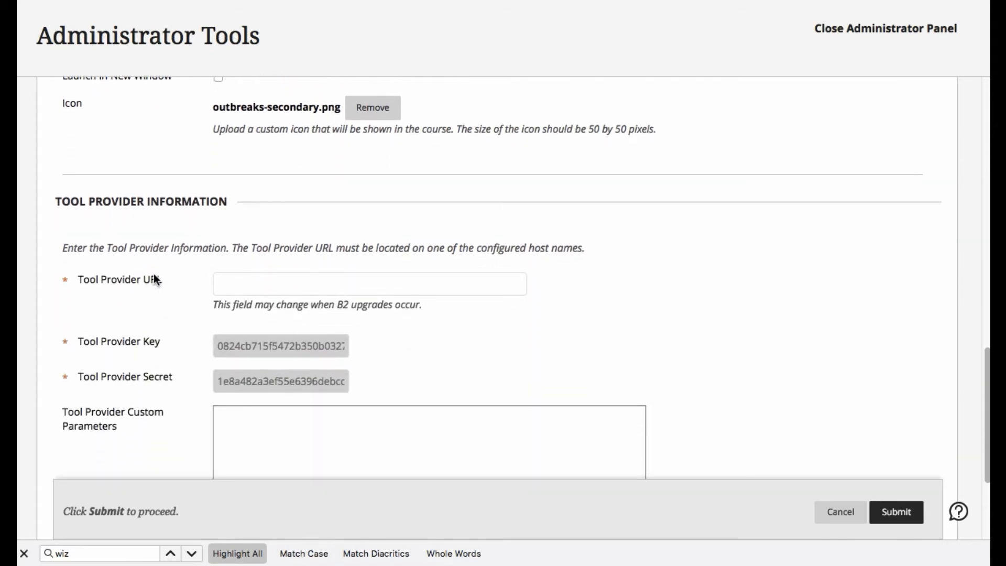
{"action": "mouse_move", "coordinate": [167, 290]}
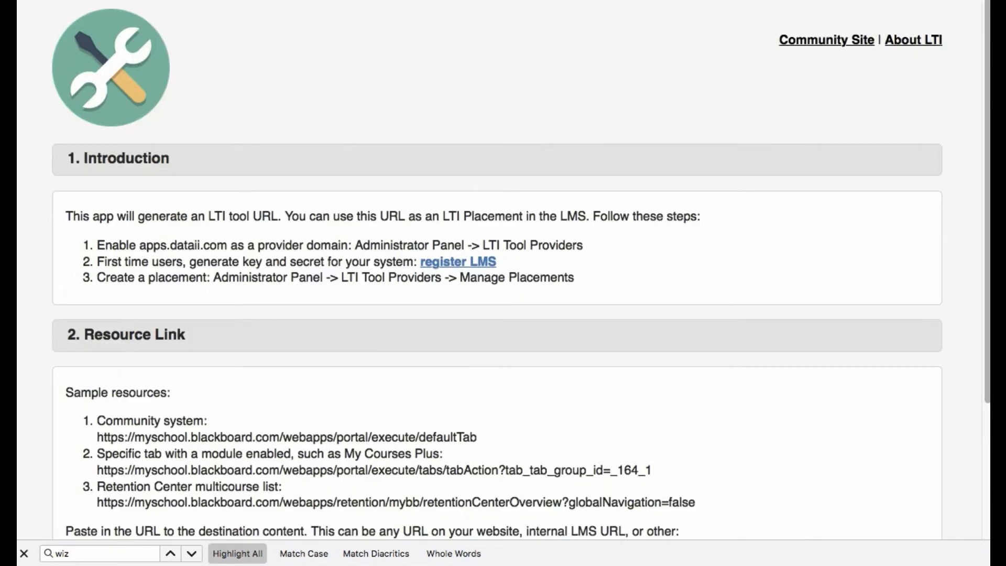
{"action": "mouse_move", "coordinate": [430, 198]}
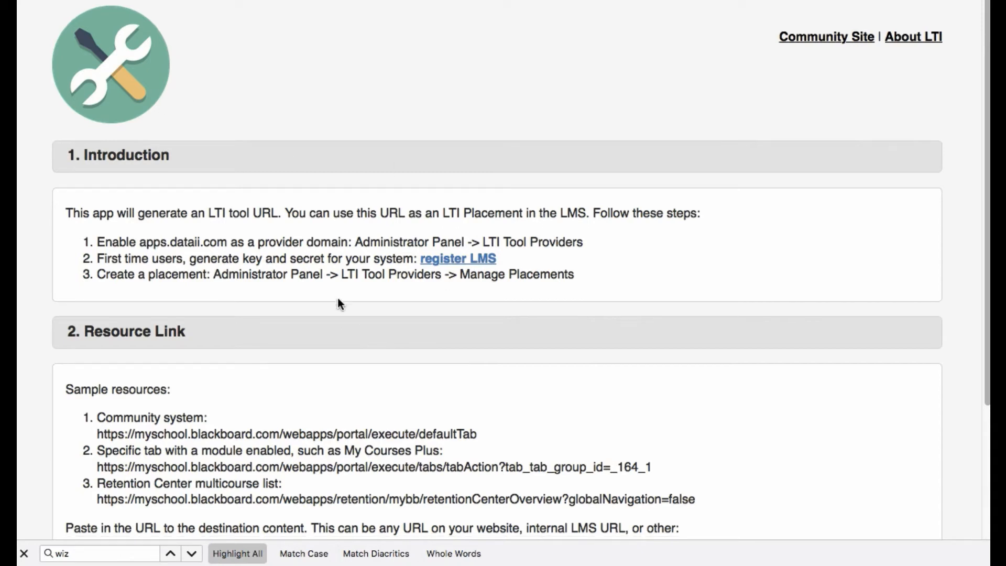
{"action": "scroll", "scroll_direction": "down", "scroll_amount": 3}
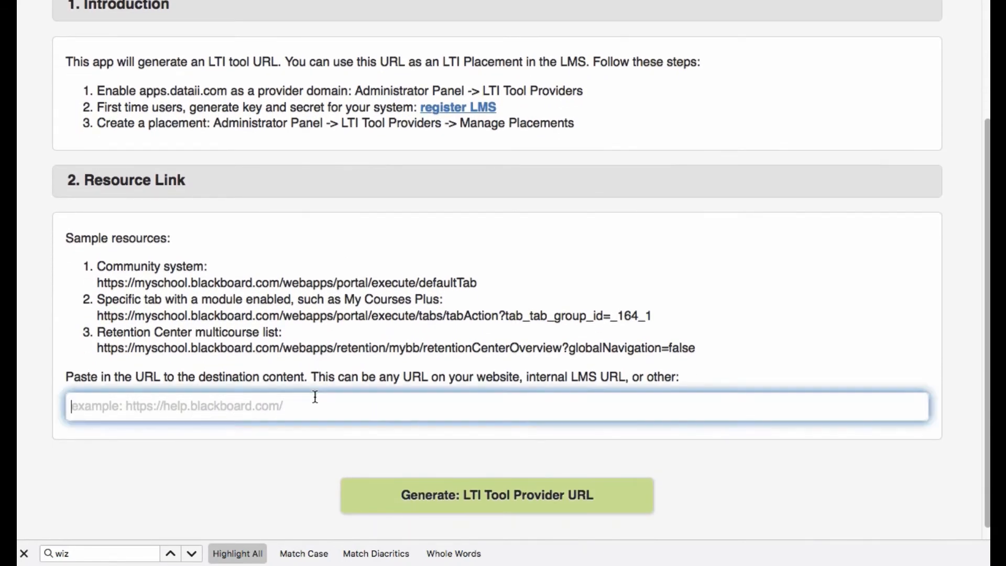
{"action": "type", "text": "https://www.cdc.gov/"}
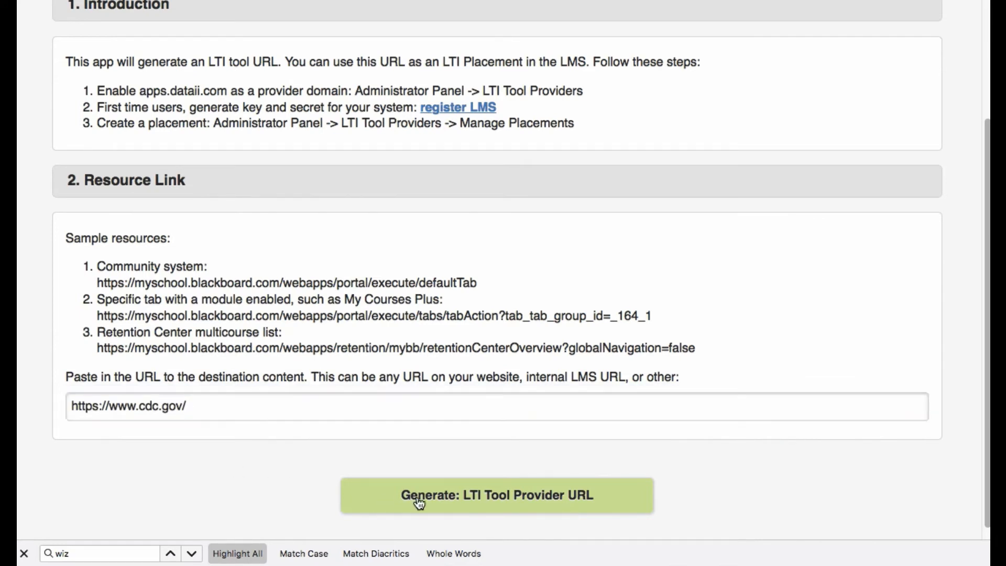
{"action": "left_click", "coordinate": [496, 495]}
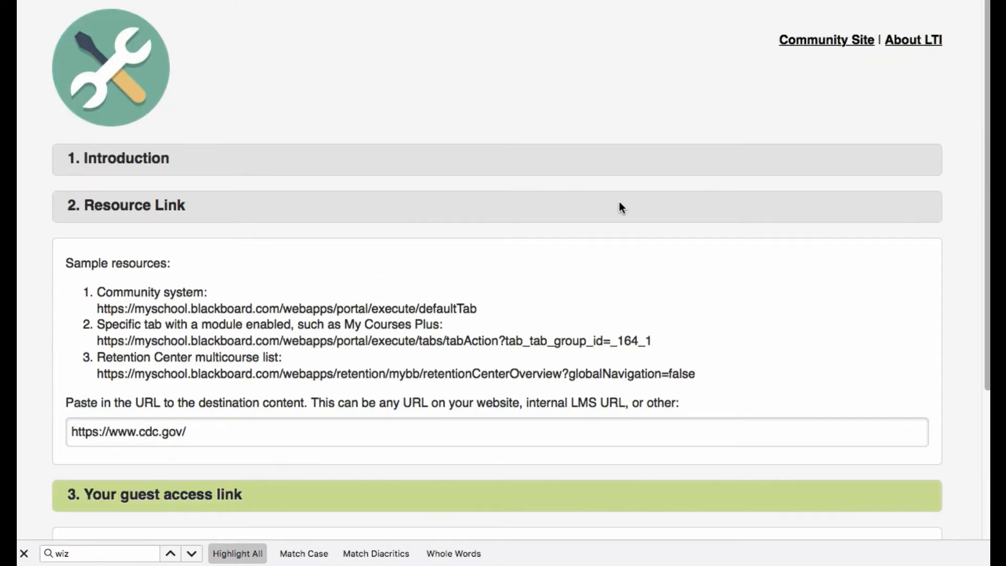
{"action": "scroll", "scroll_direction": "down", "scroll_amount": 3}
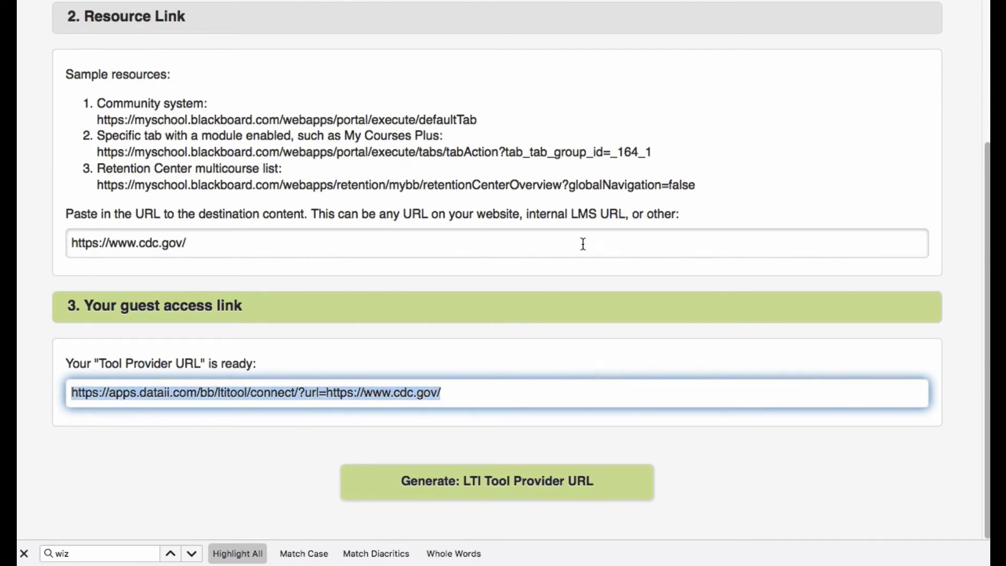
{"action": "mouse_move", "coordinate": [583, 244]}
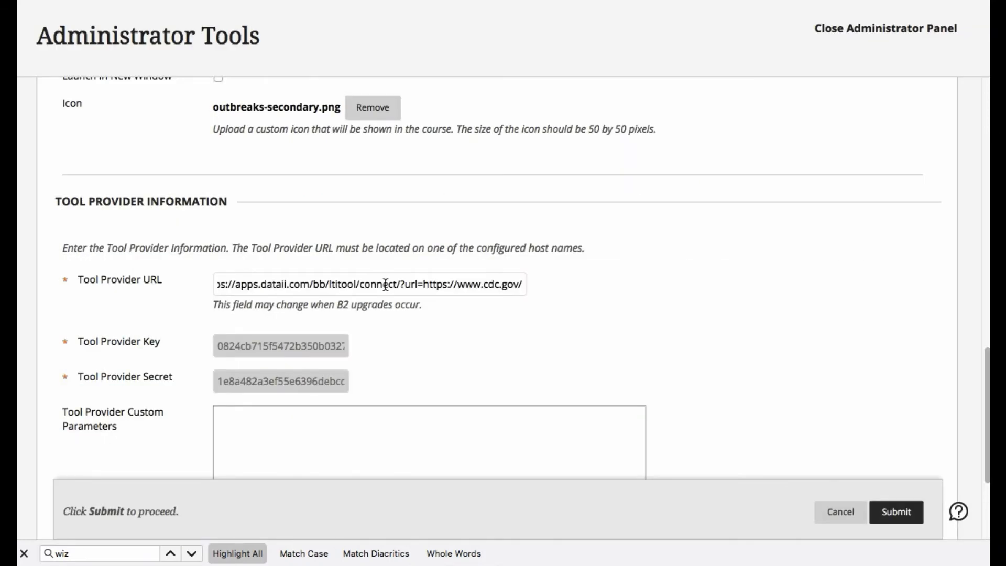
Paste the generated CDC connect URL into the Tool Provider URL field and verify the form
{"action": "left_click", "coordinate": [385, 284]}
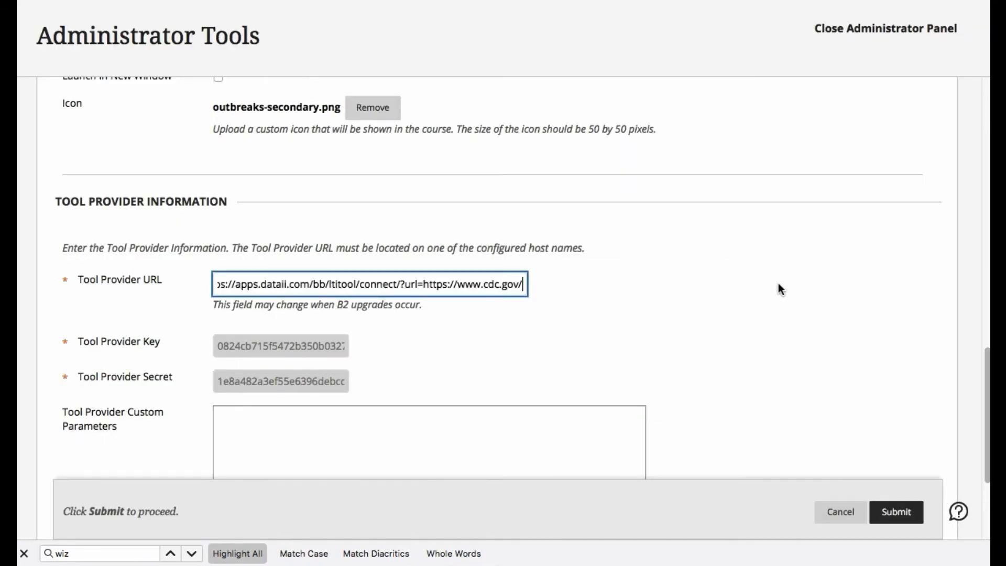
{"action": "scroll", "scroll_direction": "up", "scroll_amount": 3}
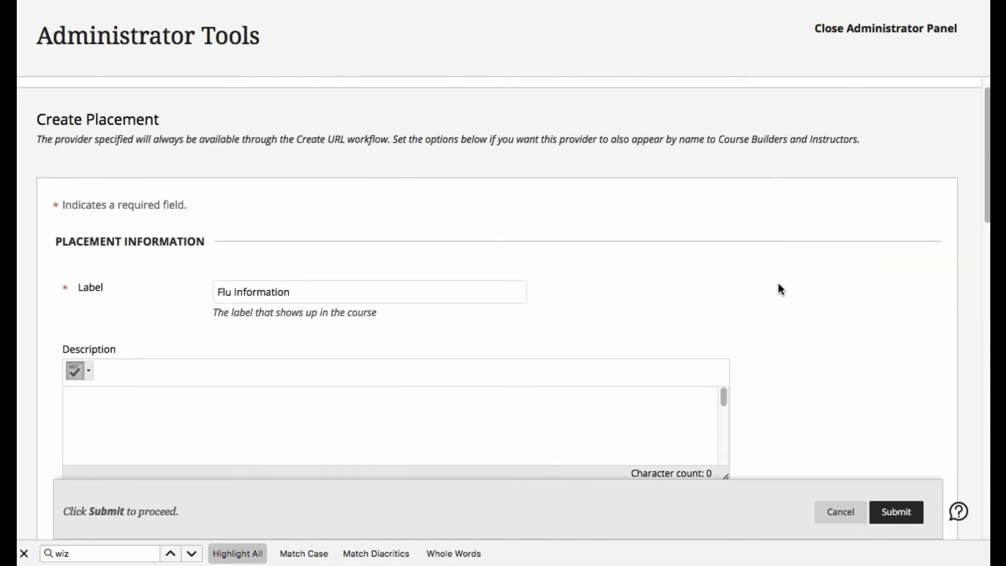
{"action": "scroll", "scroll_direction": "down", "scroll_amount": 3}
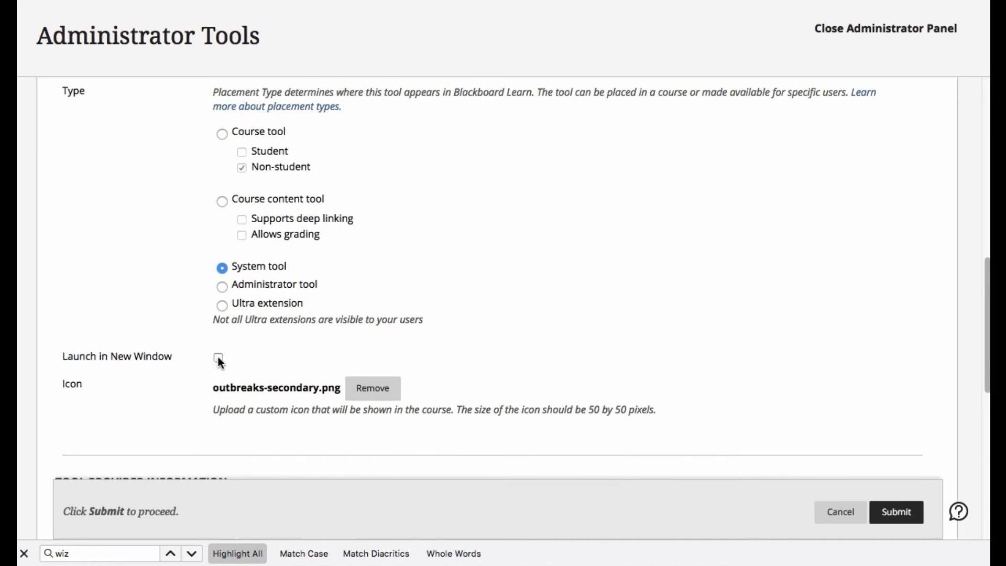
{"action": "mouse_move", "coordinate": [230, 363]}
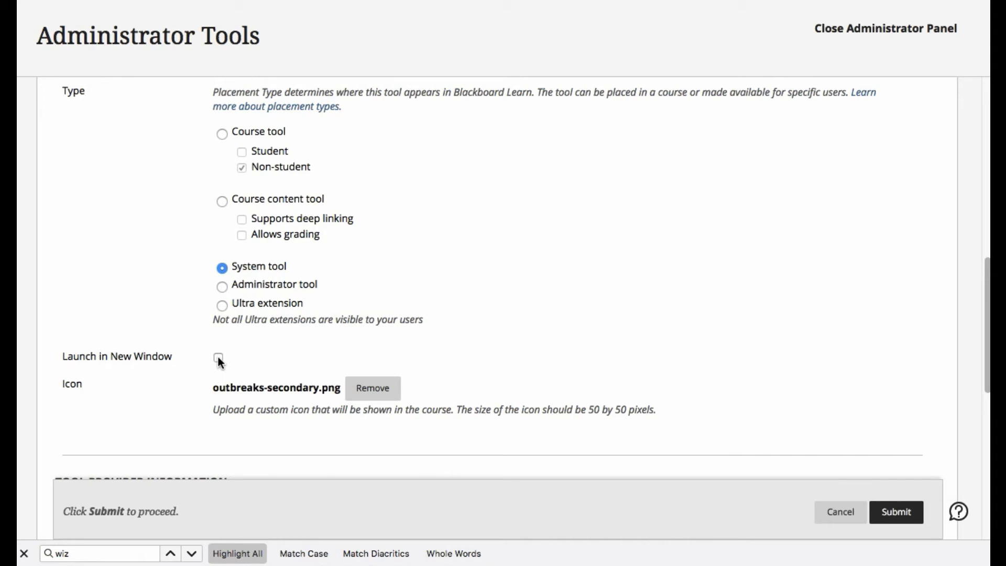
{"action": "mouse_move", "coordinate": [394, 253]}
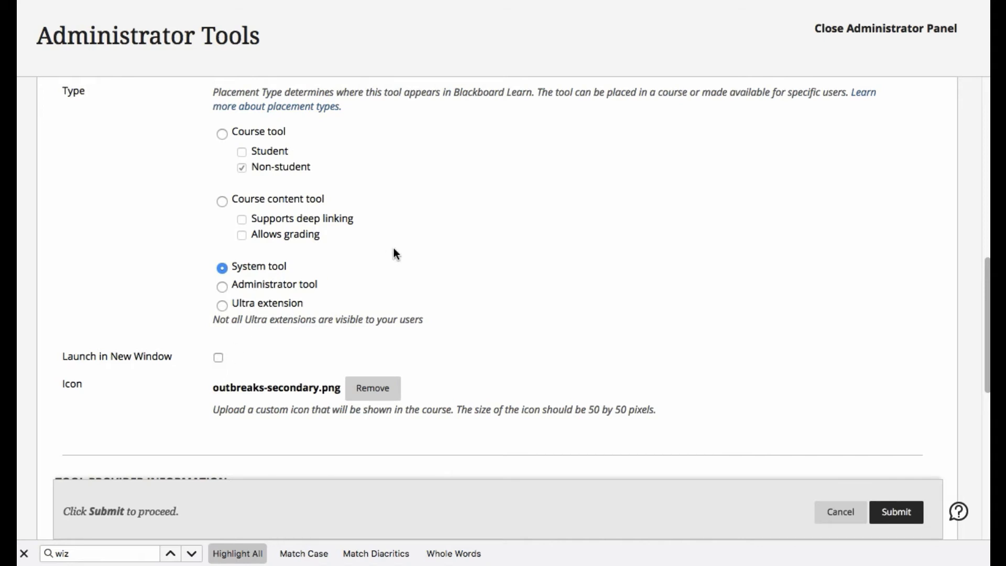
{"action": "mouse_move", "coordinate": [582, 213]}
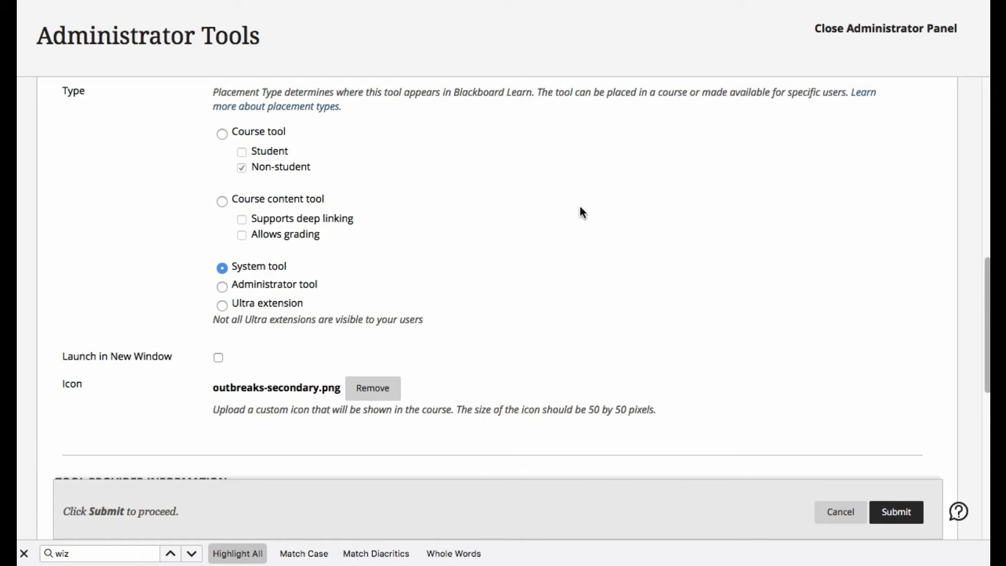
{"action": "mouse_move", "coordinate": [873, 509]}
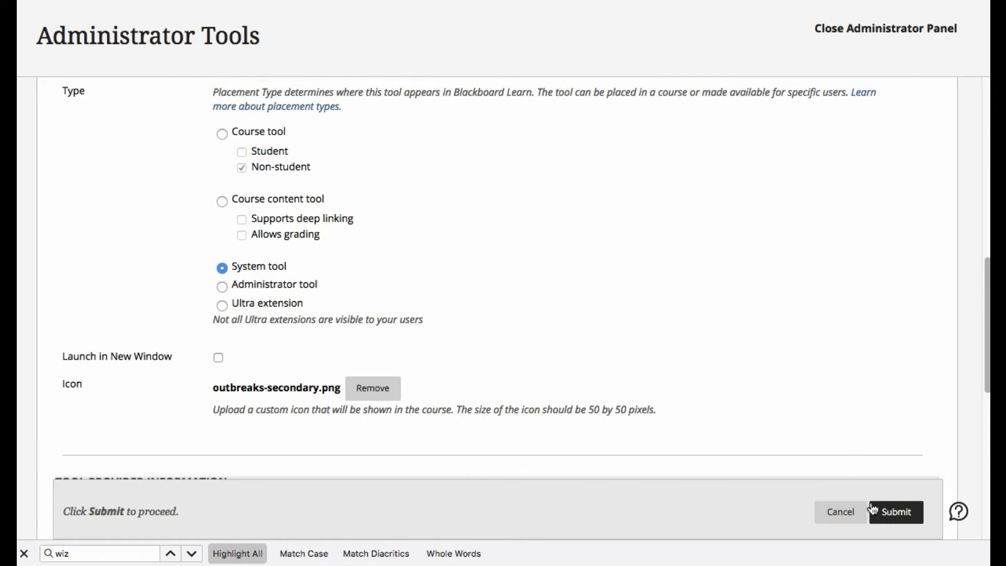
Submit the Flu Information placement
{"action": "left_click", "coordinate": [895, 512]}
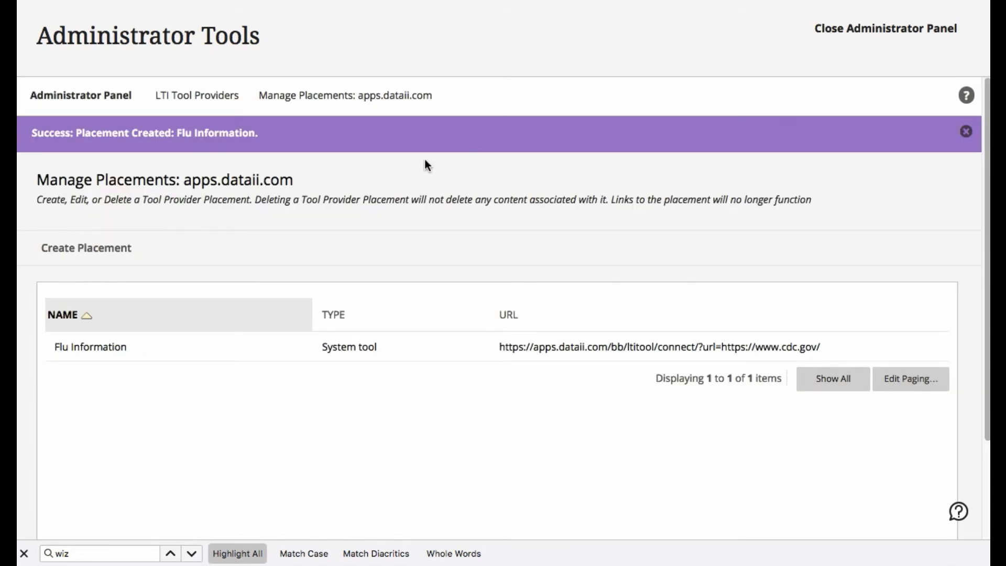
{"action": "mouse_move", "coordinate": [418, 287]}
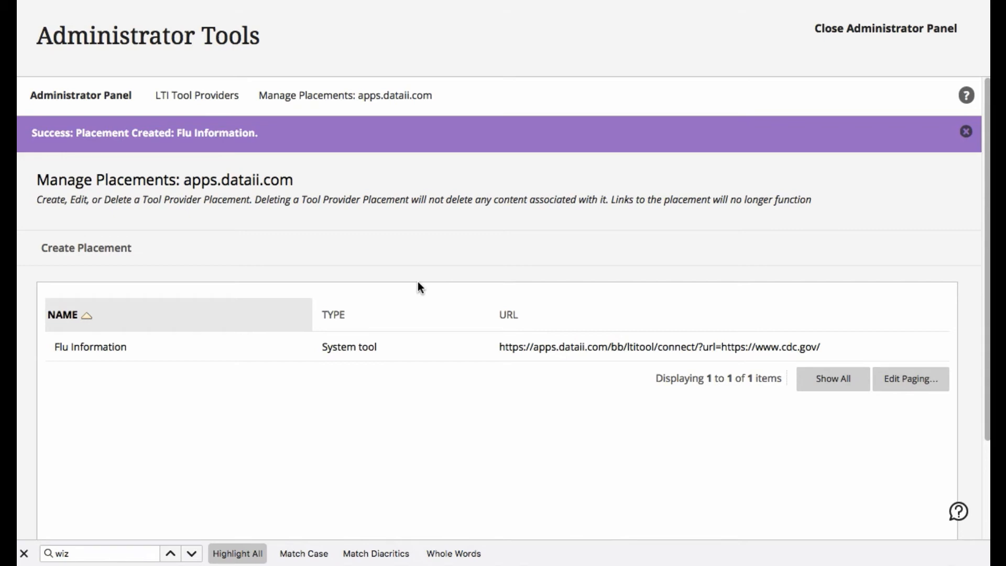
{"action": "mouse_move", "coordinate": [171, 347]}
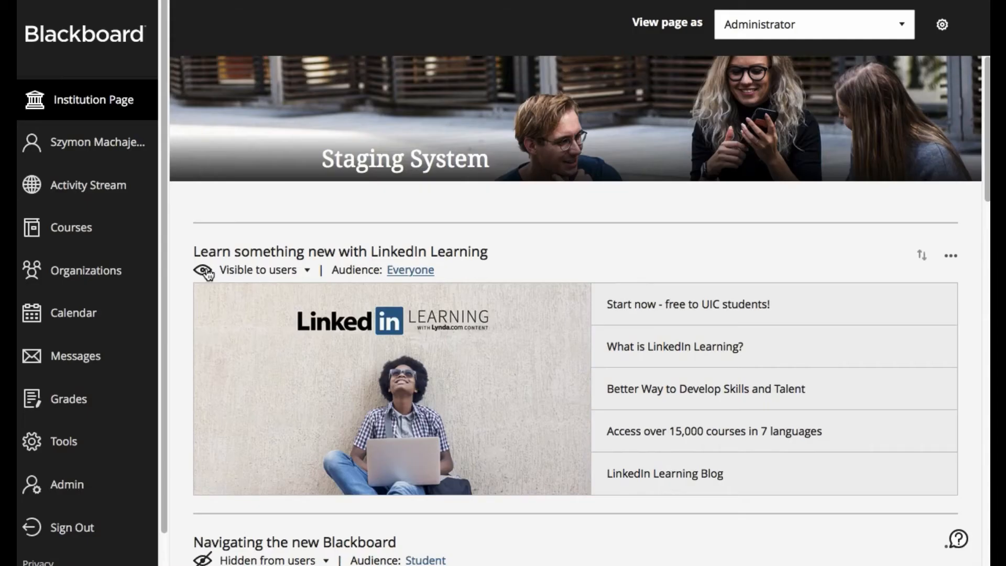
{"action": "left_click", "coordinate": [64, 441]}
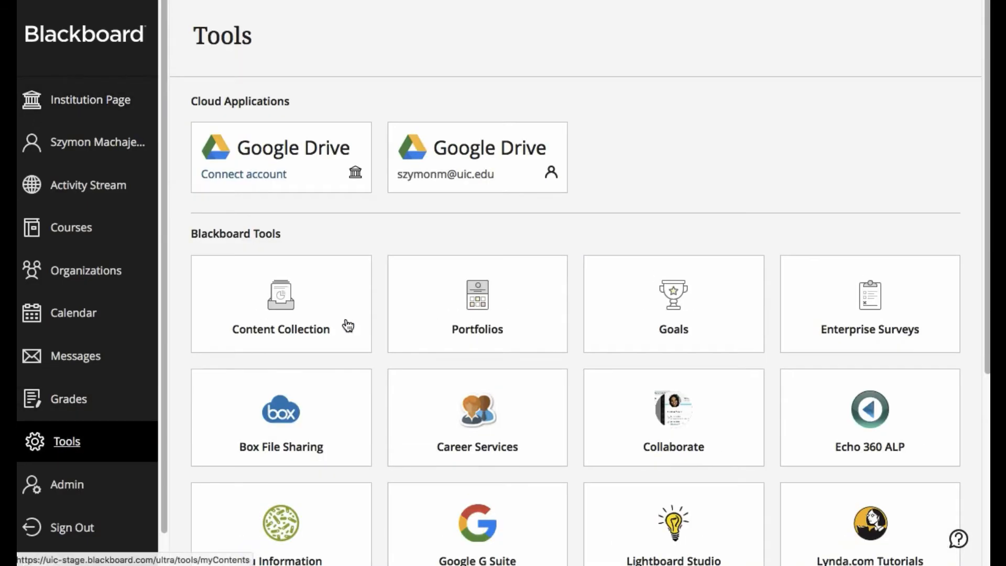
{"action": "scroll", "scroll_direction": "down", "scroll_amount": 3}
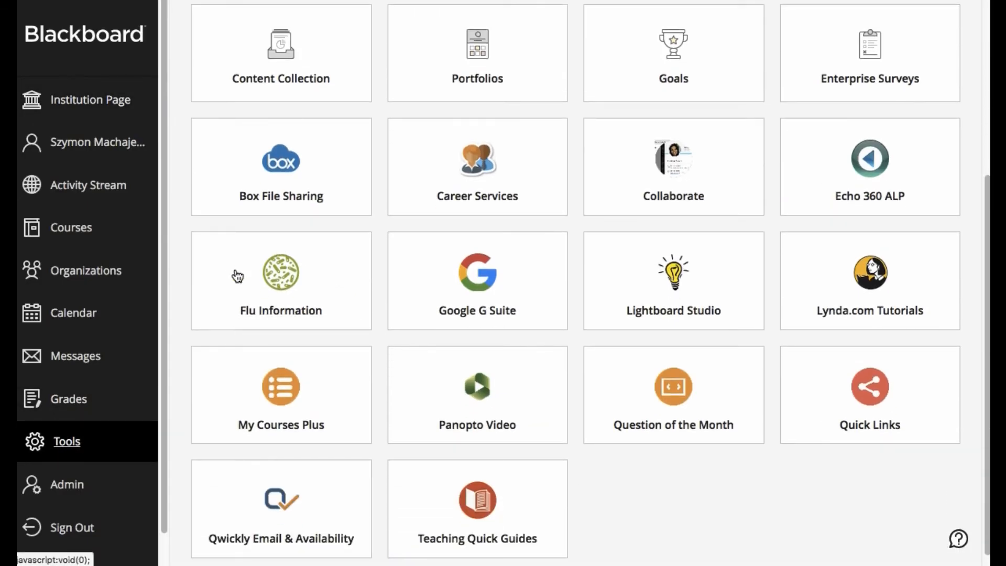
{"action": "mouse_move", "coordinate": [281, 314]}
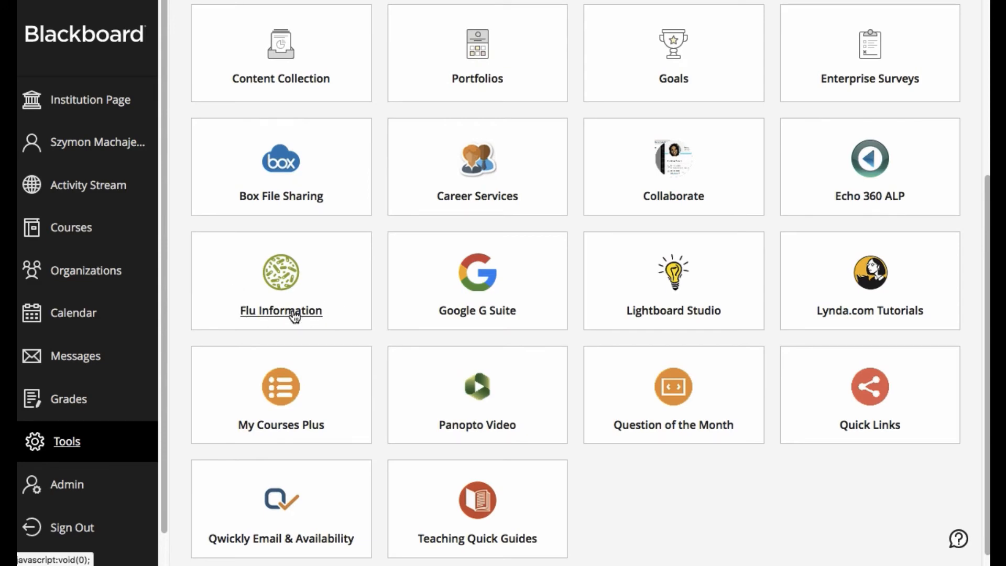
{"action": "left_click", "coordinate": [280, 311]}
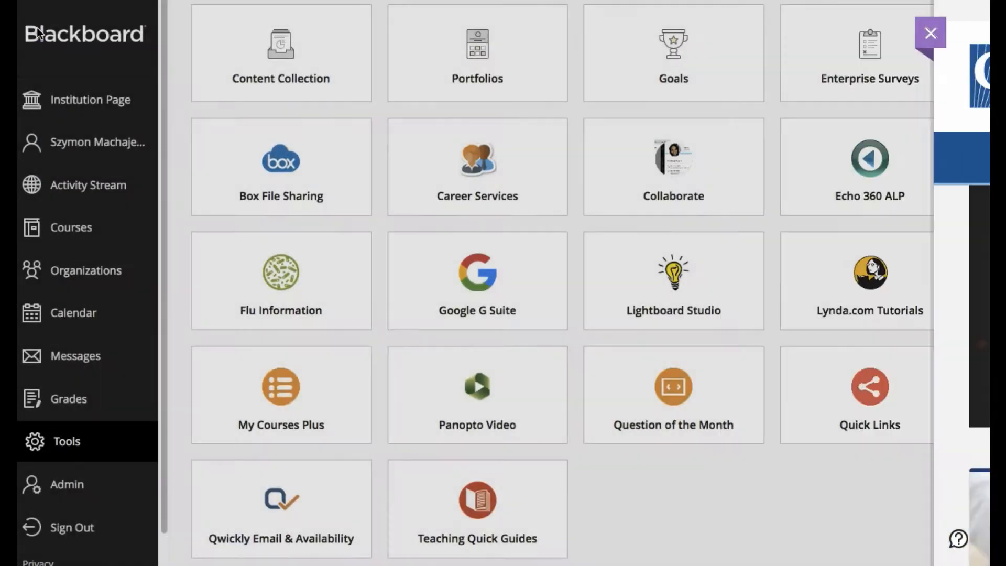
{"action": "left_click", "coordinate": [930, 32]}
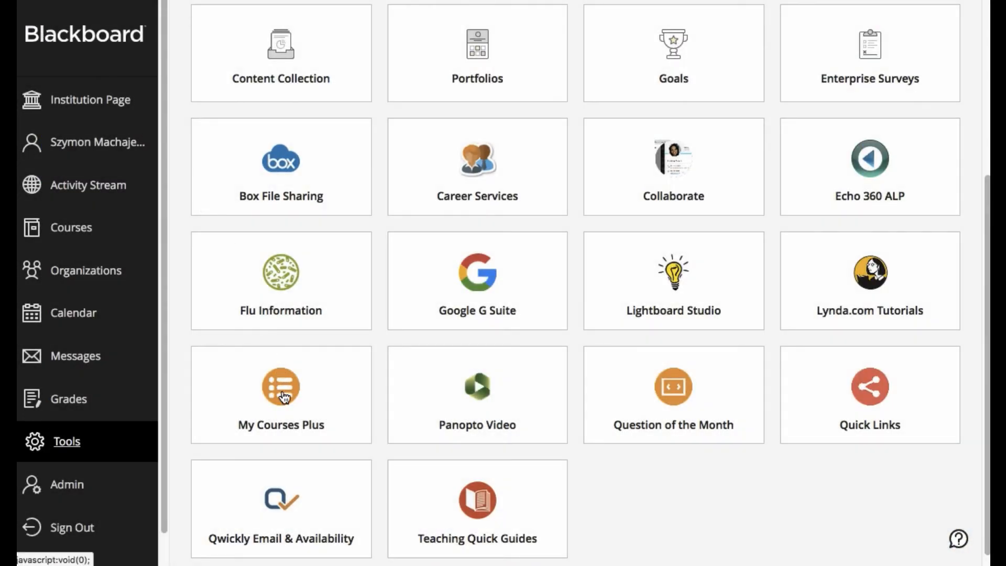
{"action": "left_click", "coordinate": [281, 394]}
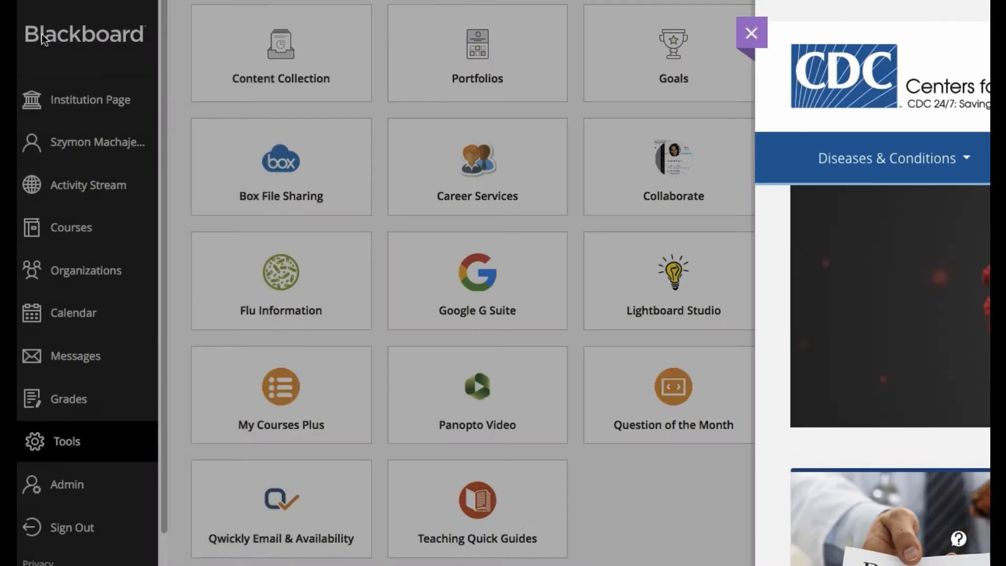
{"action": "left_click", "coordinate": [752, 32]}
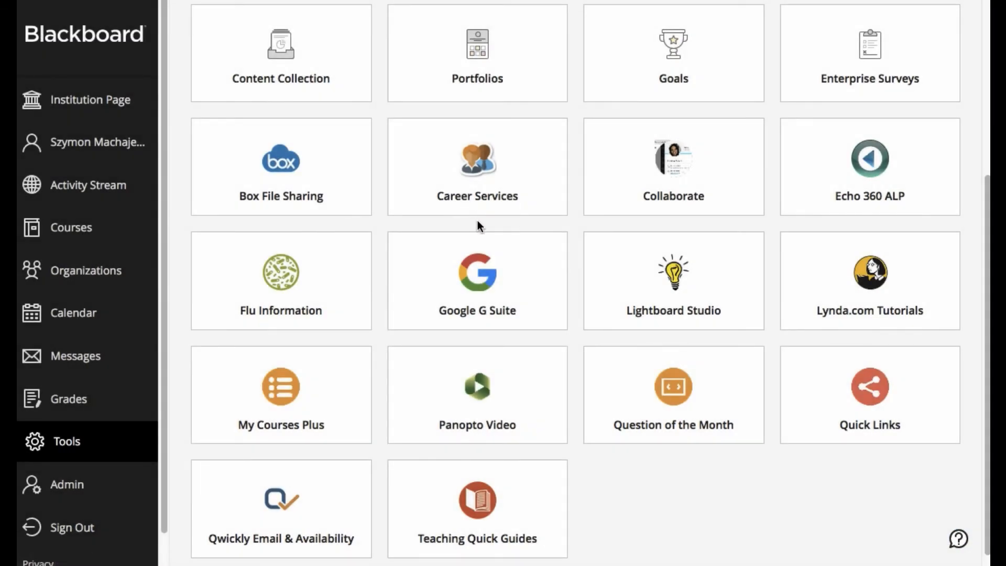
{"action": "mouse_move", "coordinate": [506, 231]}
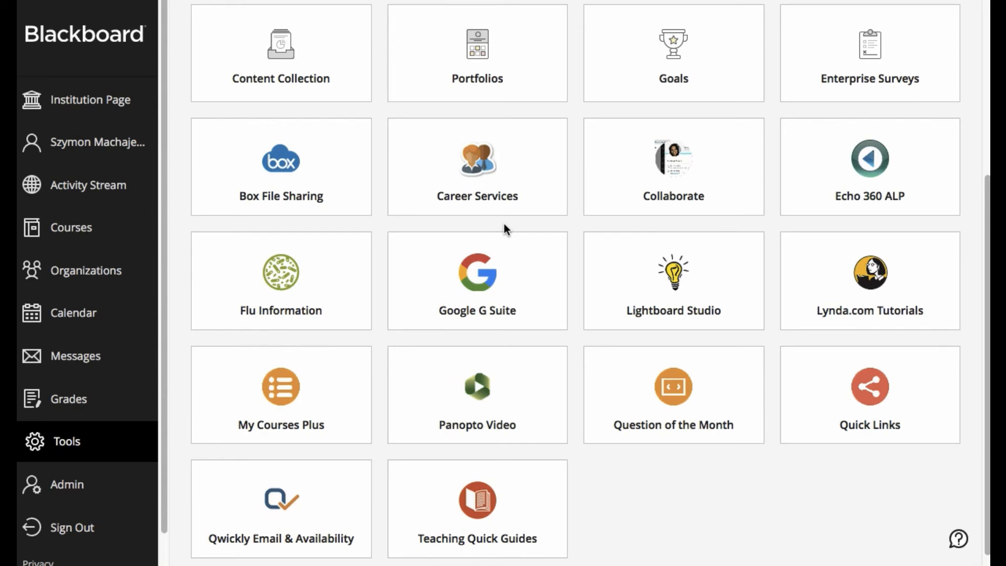
{"action": "mouse_move", "coordinate": [638, 205]}
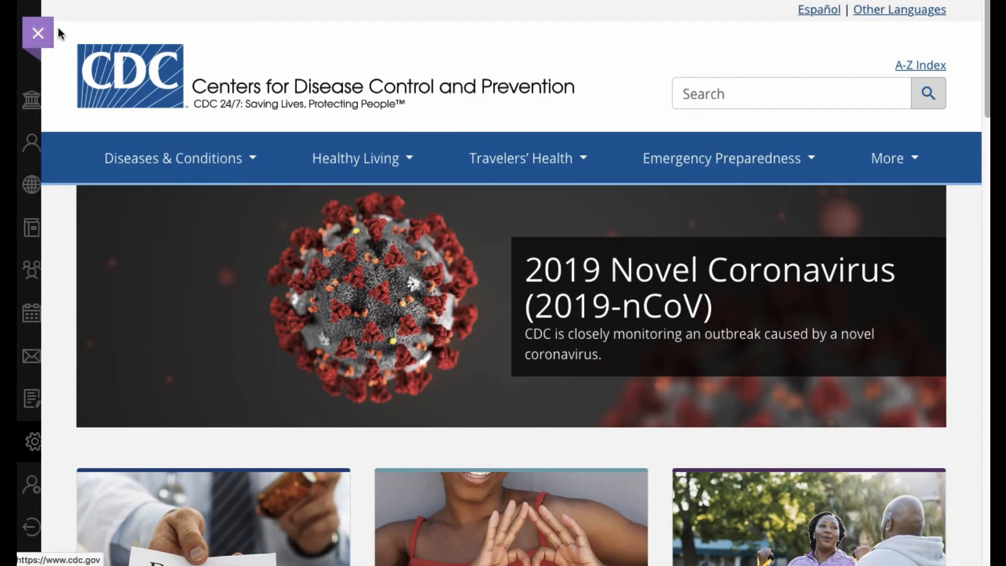
{"action": "left_click", "coordinate": [37, 33]}
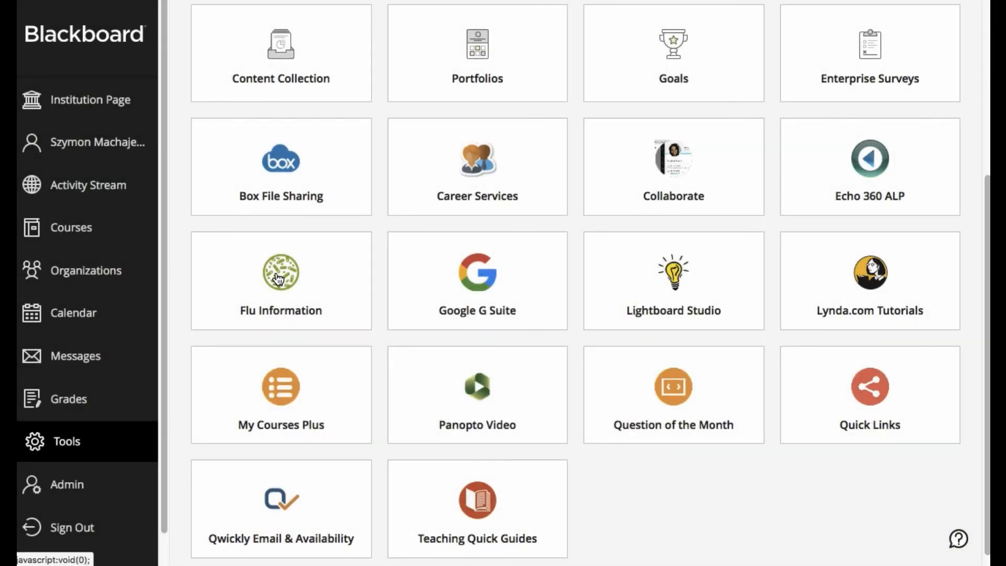
Create a new module on the Institution Page and reach the Module Content insert options
{"action": "left_click", "coordinate": [90, 100]}
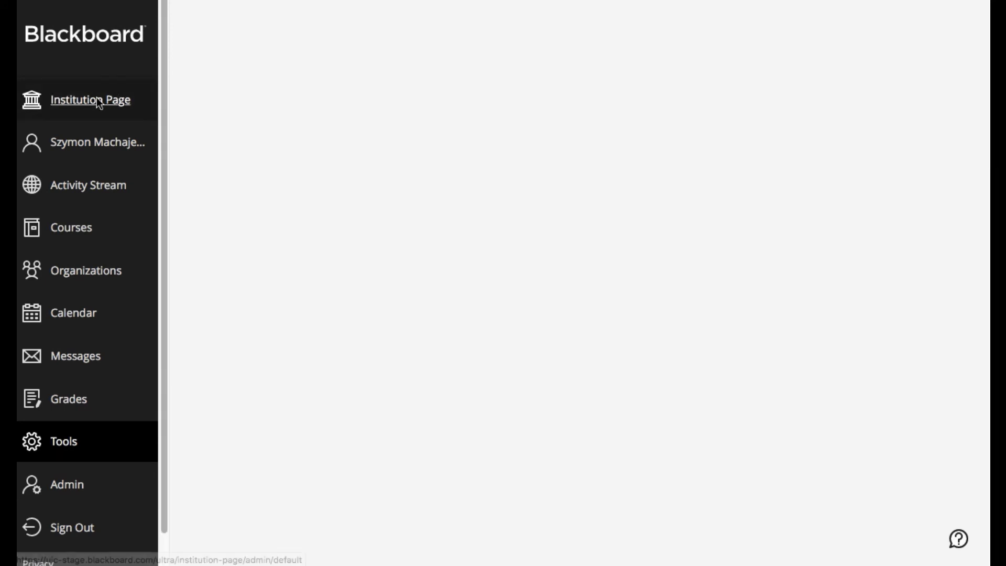
{"action": "left_click", "coordinate": [90, 100]}
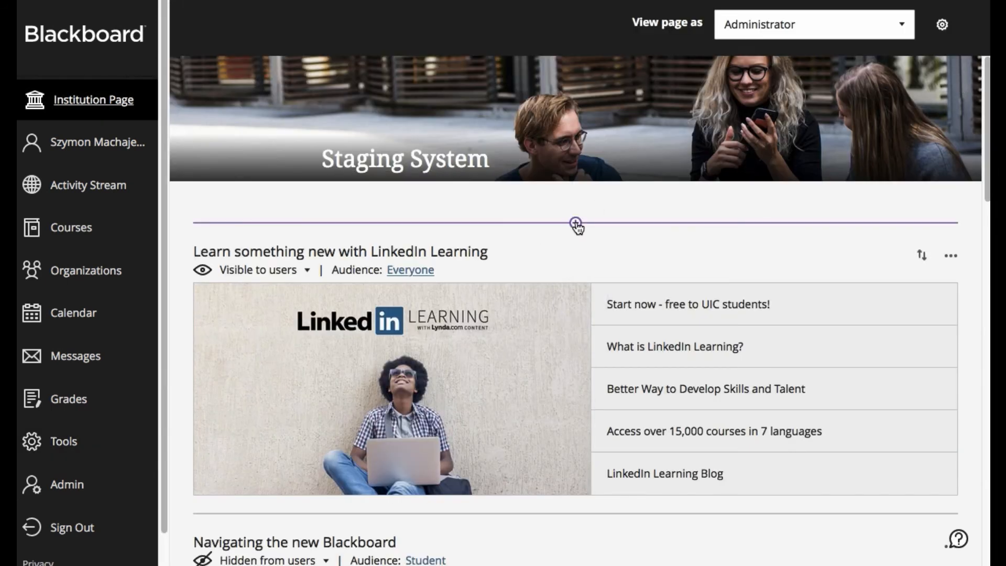
{"action": "left_click", "coordinate": [576, 225]}
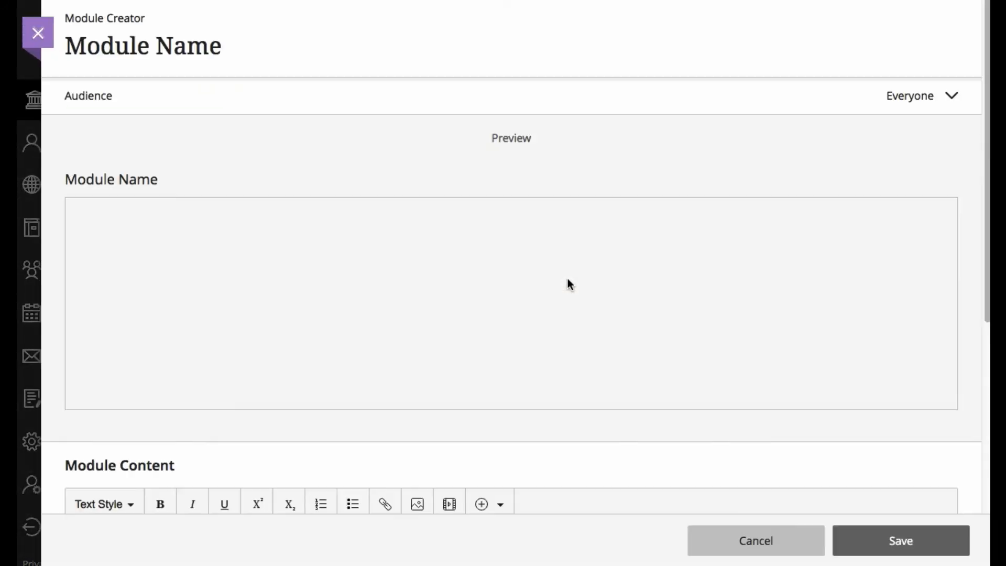
{"action": "scroll", "scroll_direction": "down", "scroll_amount": 3}
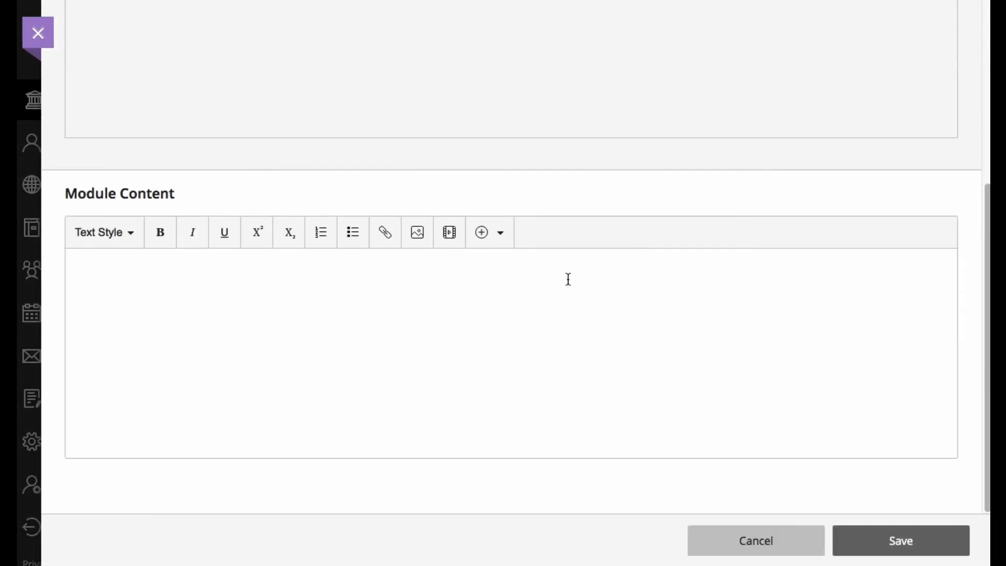
{"action": "left_click", "coordinate": [490, 233]}
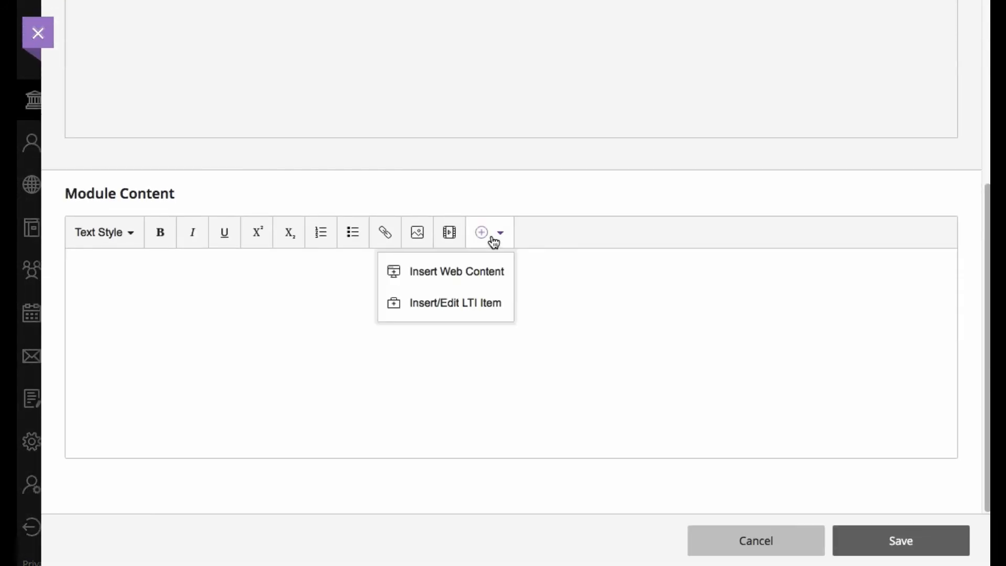
Insert the Flu Information LTI item into the module content and begin another LTI insert
{"action": "left_click", "coordinate": [454, 303]}
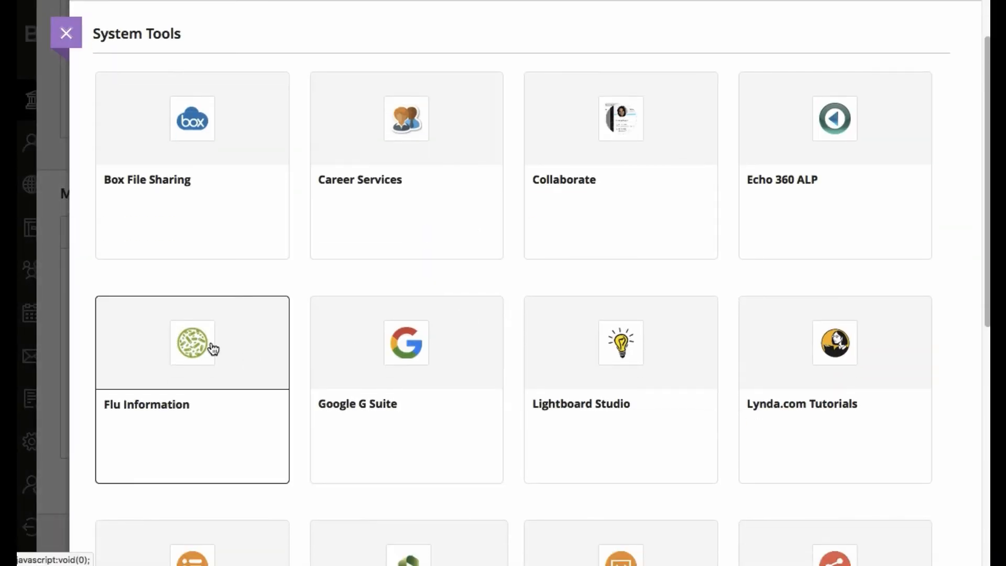
{"action": "left_click", "coordinate": [192, 342]}
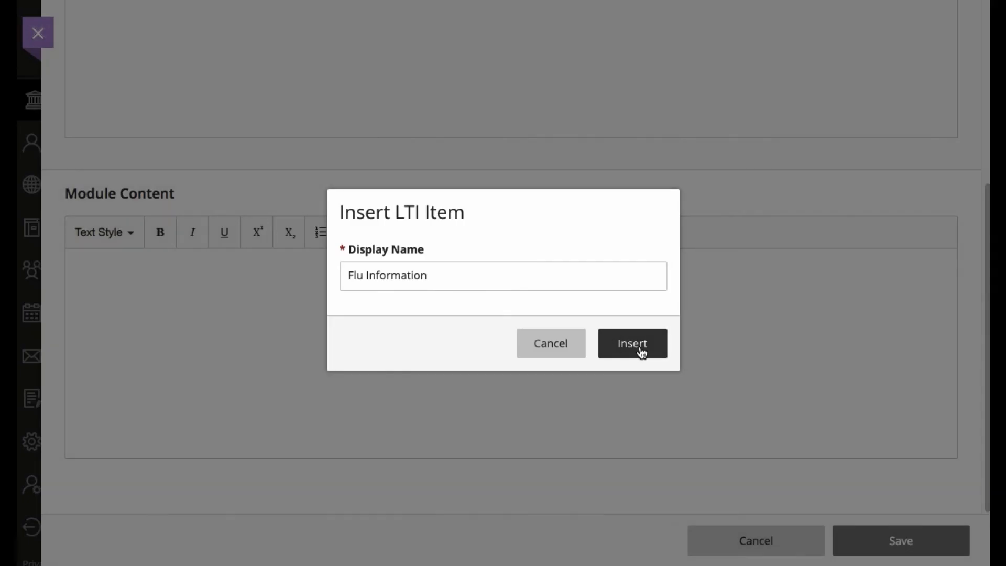
{"action": "left_click", "coordinate": [630, 344]}
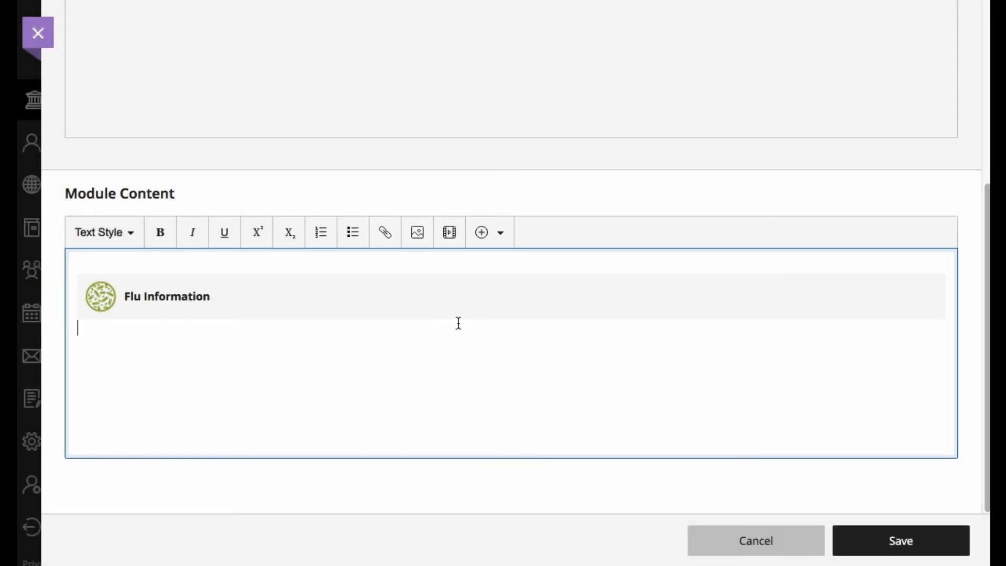
{"action": "left_click", "coordinate": [489, 232]}
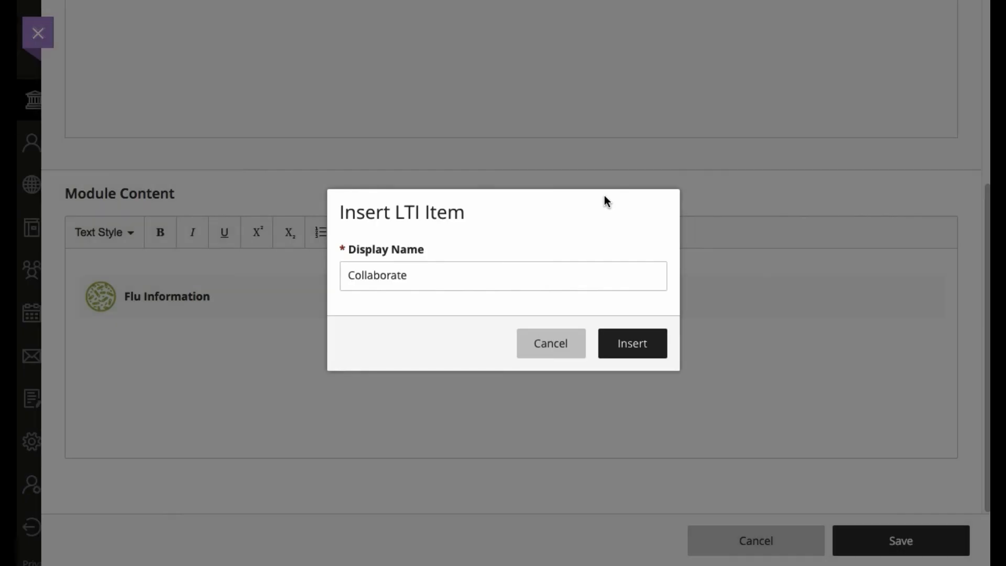
Rename the LTI item's display name to 'Collaborate for Students' and insert it into the content
{"action": "left_click", "coordinate": [450, 275]}
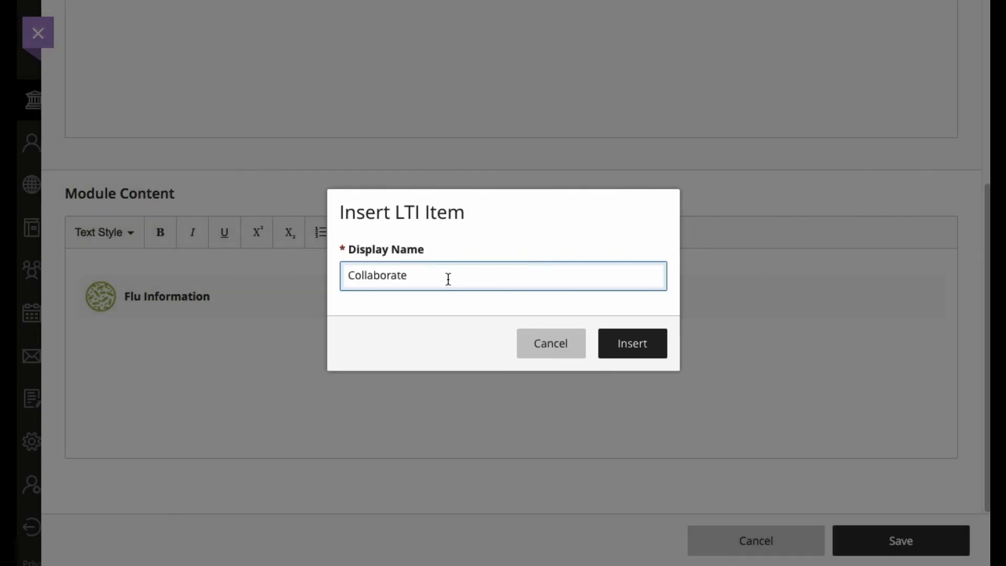
{"action": "left_click", "coordinate": [348, 276]}
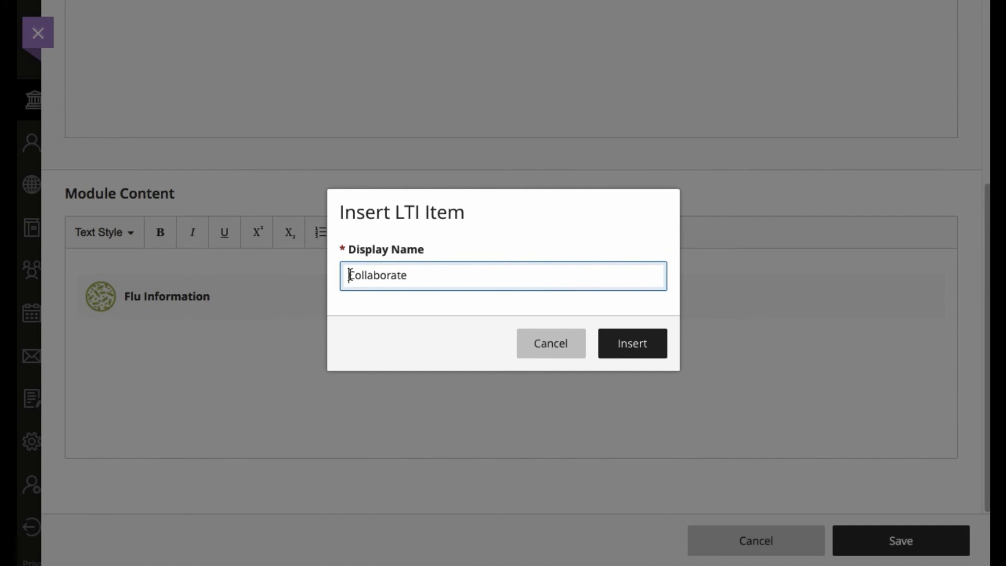
{"action": "mouse_move", "coordinate": [423, 269]}
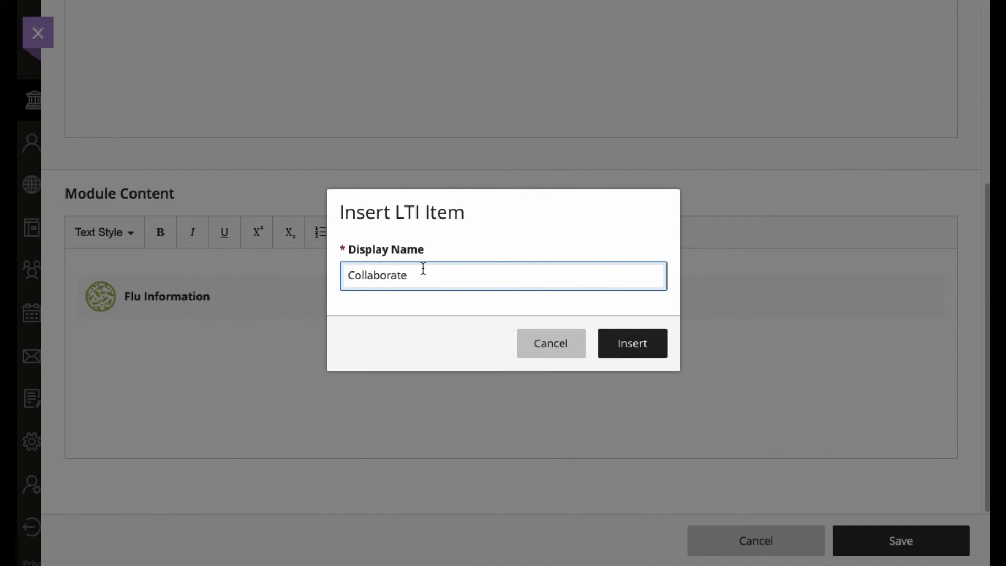
{"action": "type", "text": "for S"}
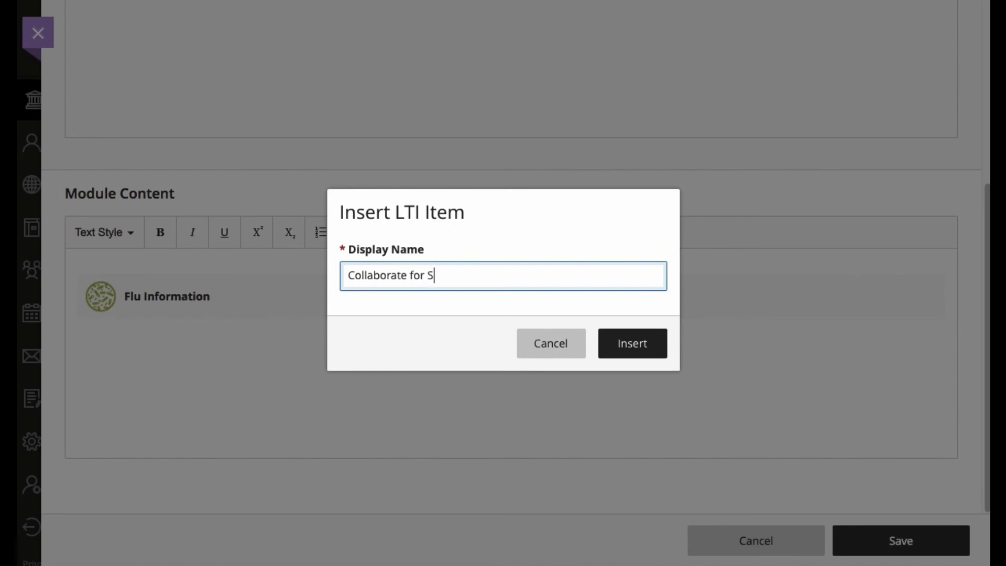
{"action": "type", "text": "tudents"}
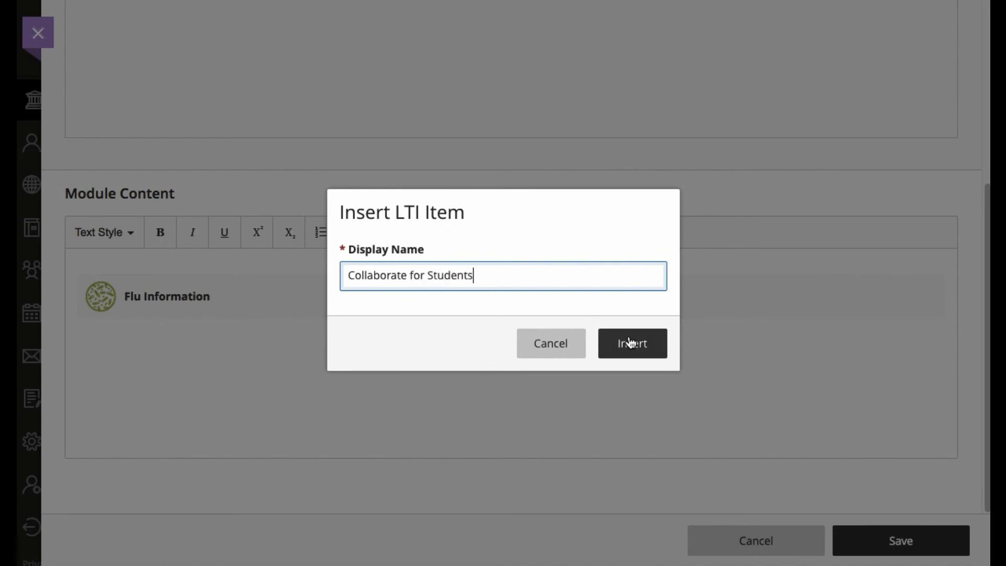
{"action": "left_click", "coordinate": [631, 344]}
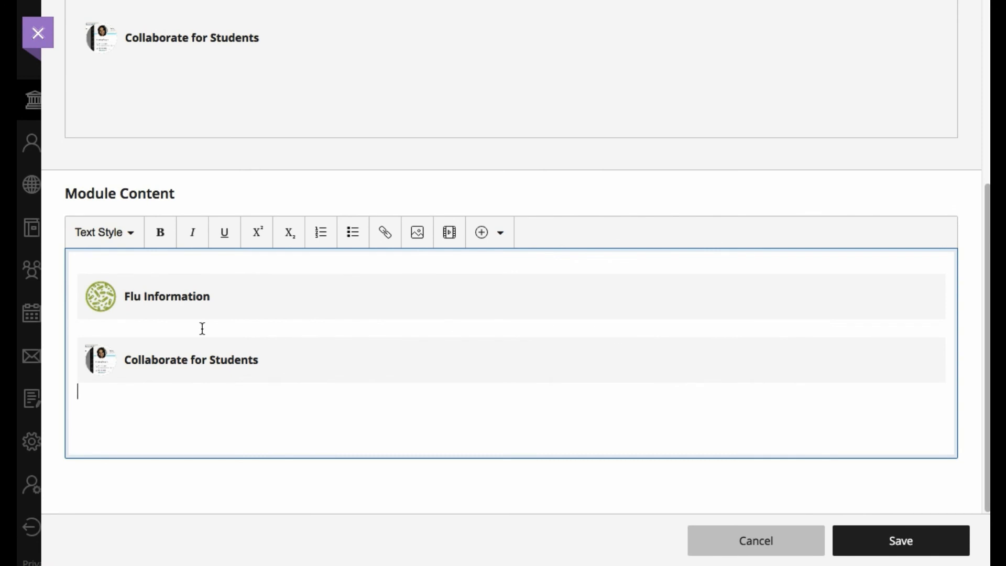
{"action": "mouse_move", "coordinate": [140, 284]}
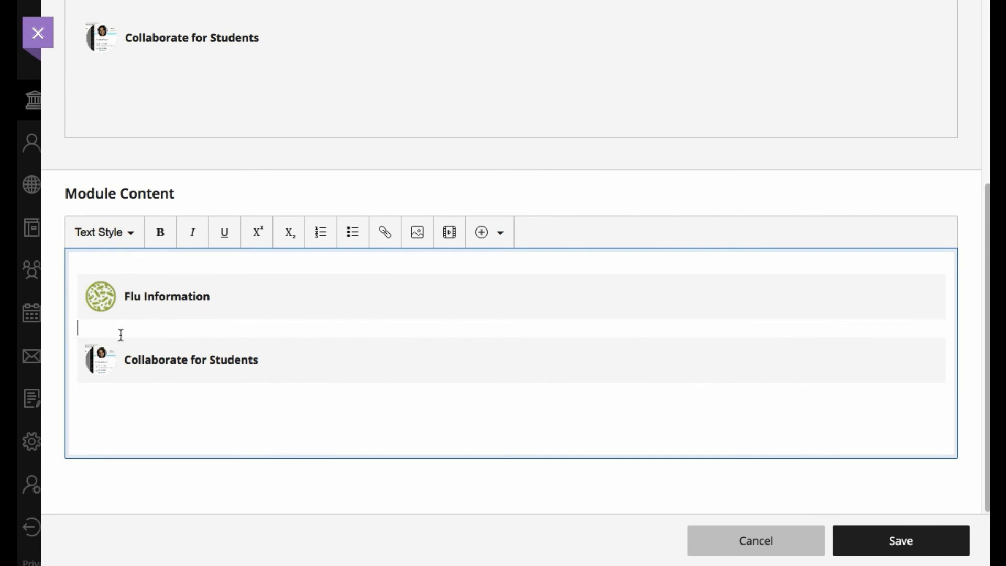
{"action": "mouse_move", "coordinate": [130, 320]}
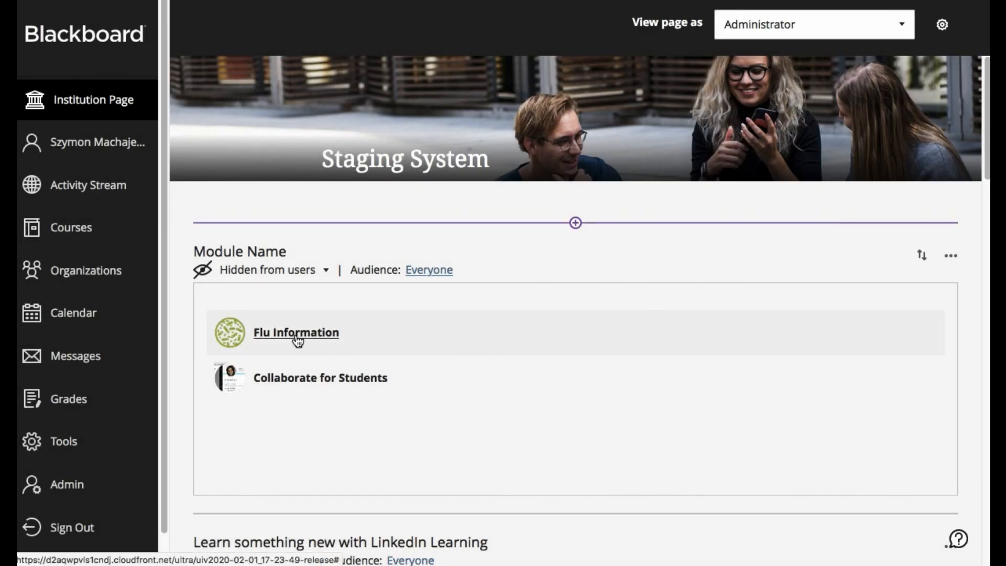
Follow the Flu Information link to confirm the CDC site opens in-frame, then close it
{"action": "left_click", "coordinate": [296, 332]}
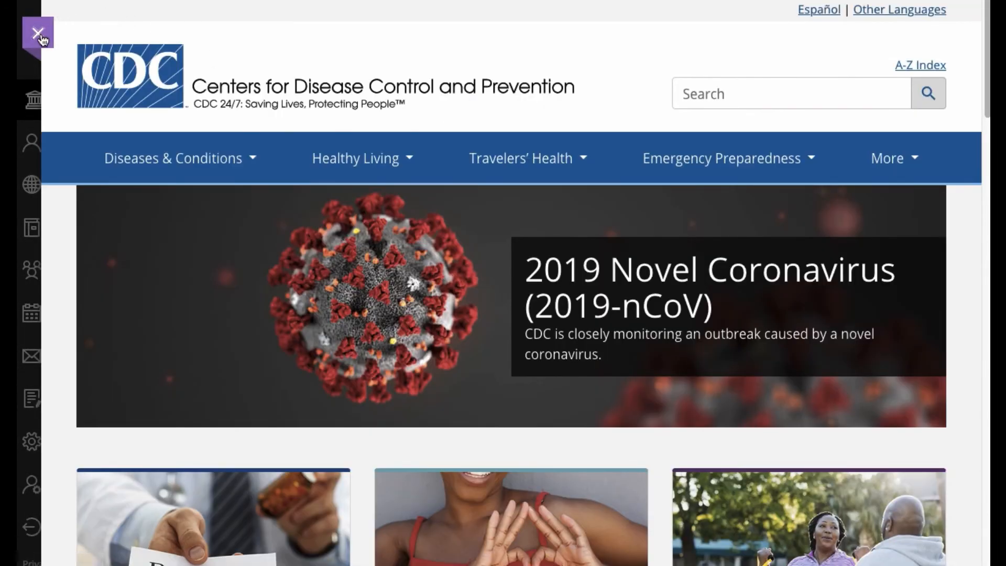
{"action": "left_click", "coordinate": [38, 34]}
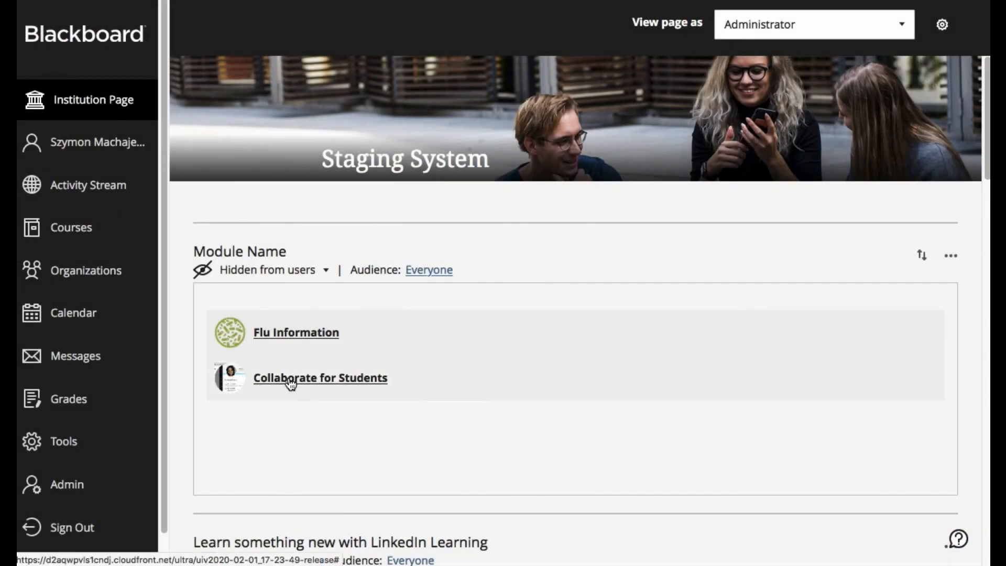
{"action": "mouse_move", "coordinate": [429, 270]}
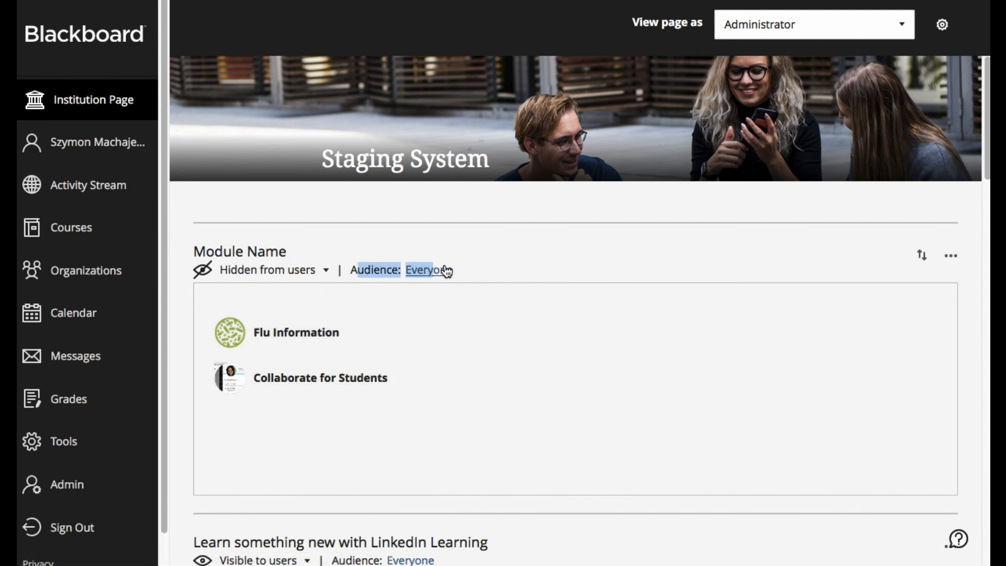
{"action": "mouse_move", "coordinate": [465, 267]}
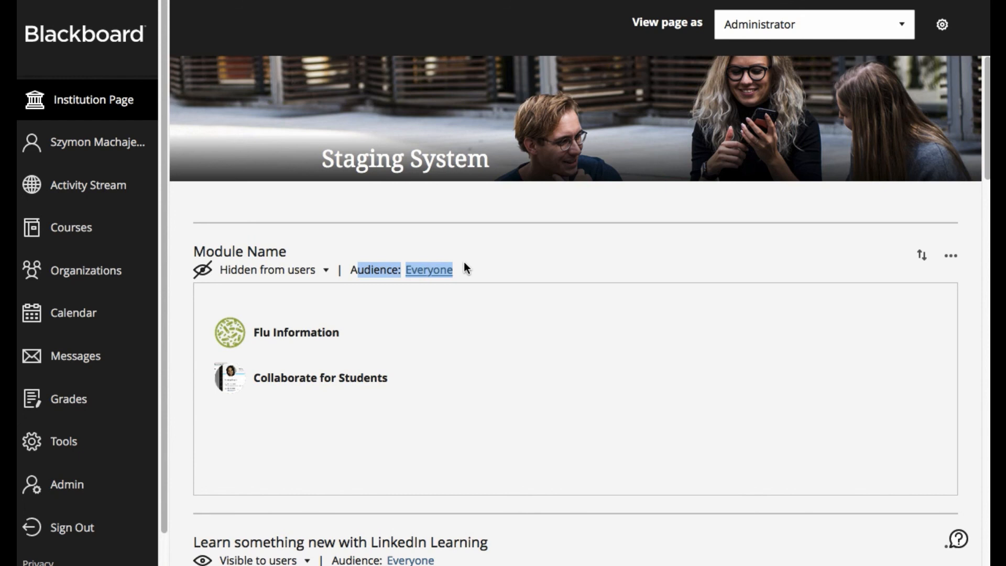
{"action": "mouse_move", "coordinate": [466, 269]}
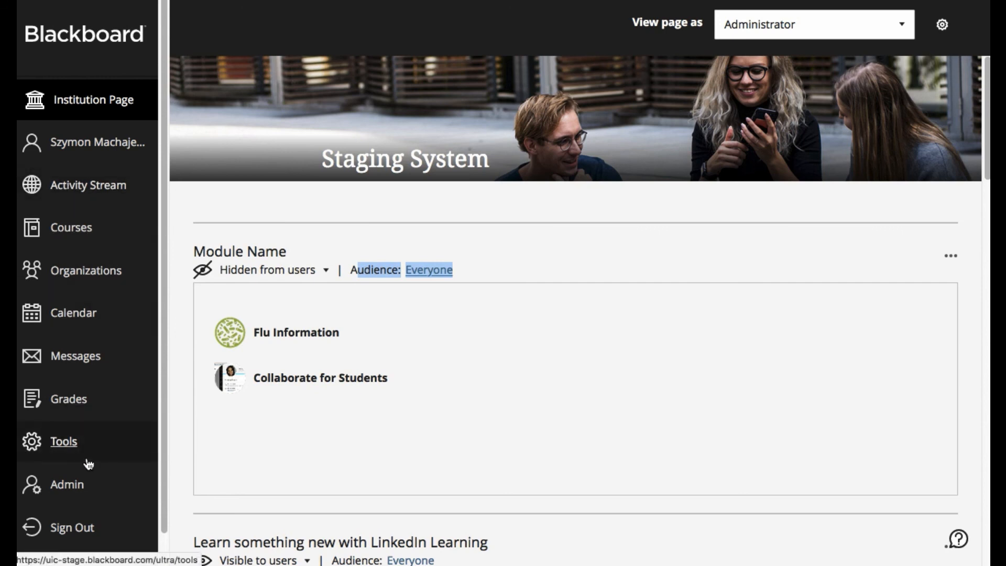
{"action": "mouse_move", "coordinate": [310, 389]}
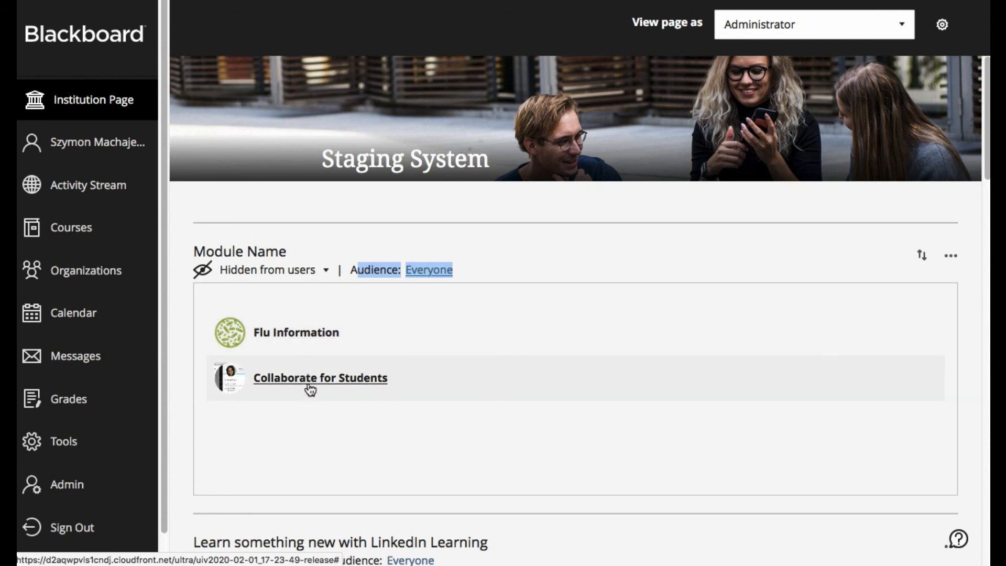